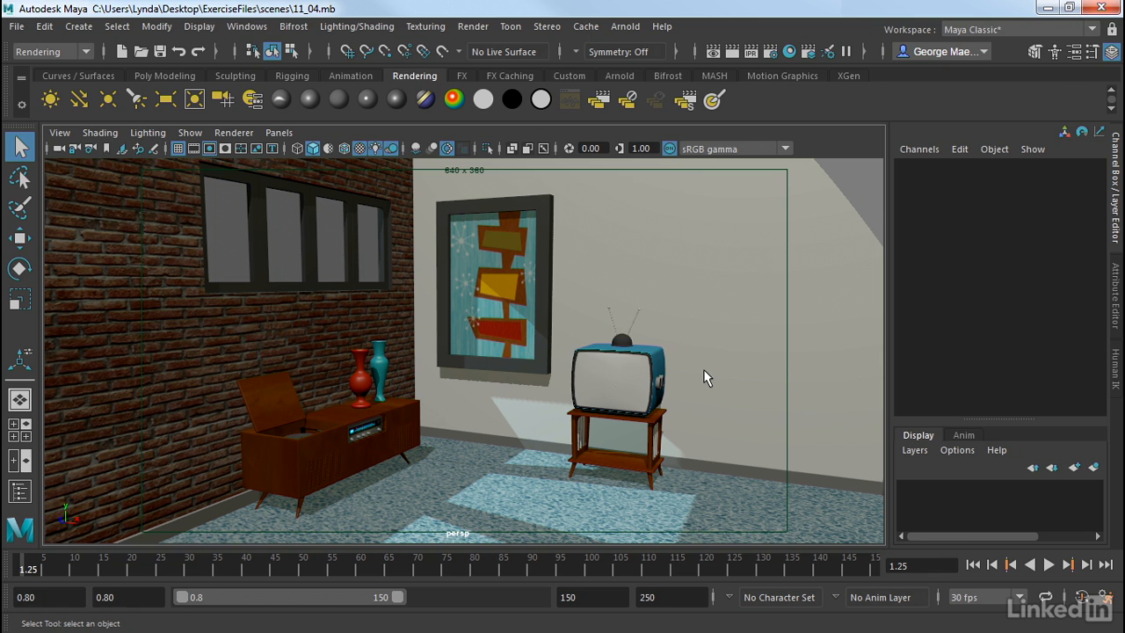
Step: Tumble and dolly the persp view out until the whole living-room set is visible
drag(708, 378, 511, 398)
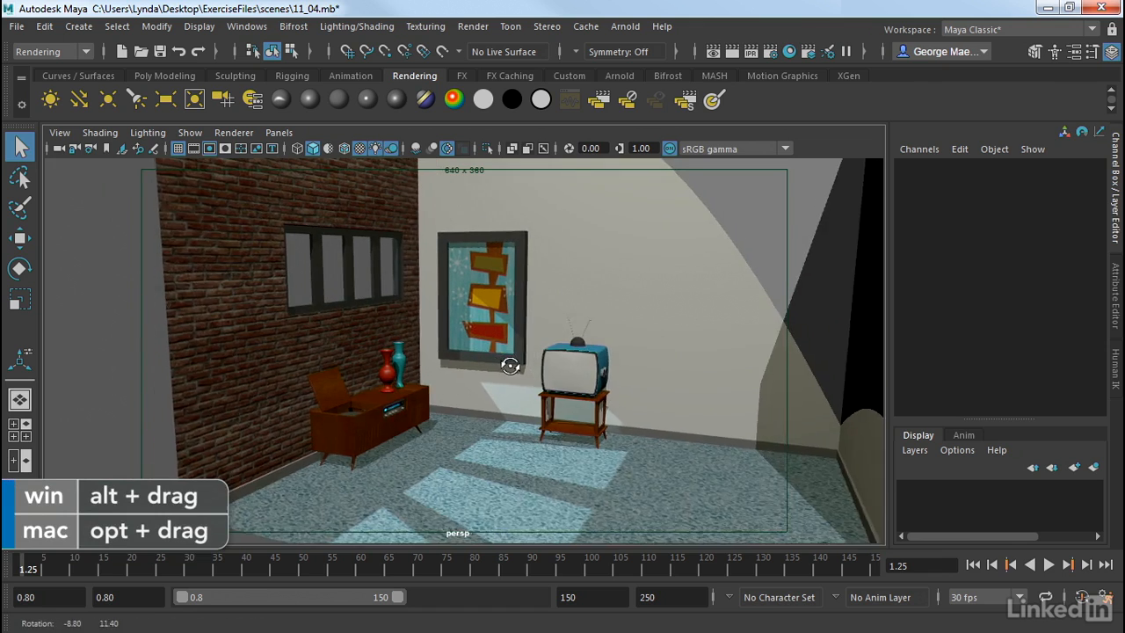
drag(509, 365, 422, 325)
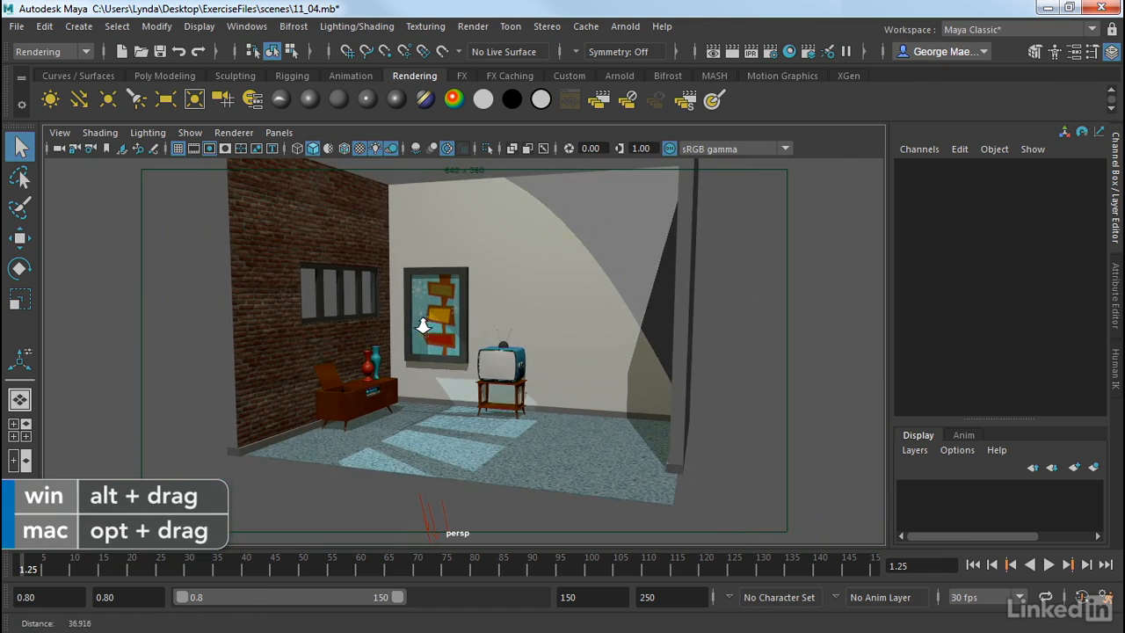
scroll(down, 3)
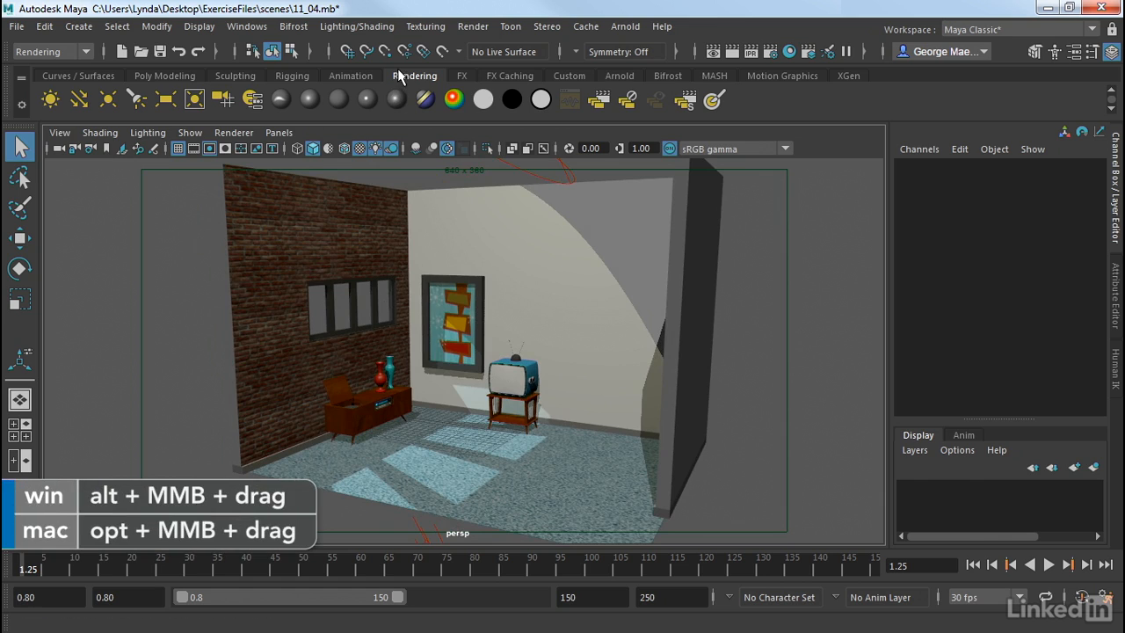
mouse_move(99, 199)
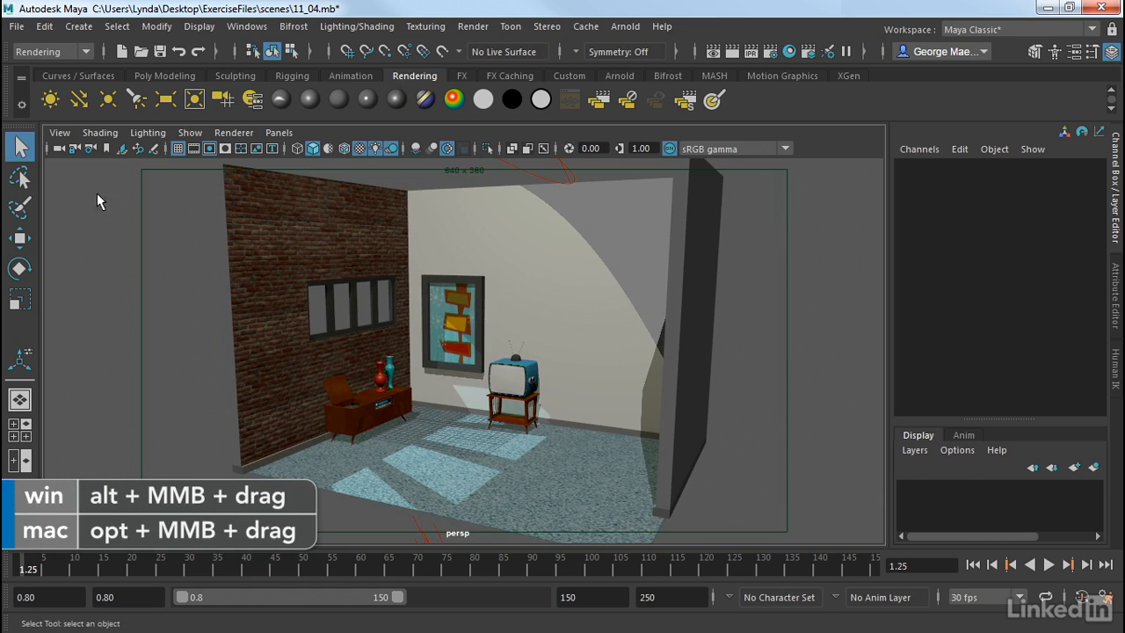
Step: Open Create > Cameras to show Camera, Camera and Aim, and Camera, Aim and Up
click(78, 25)
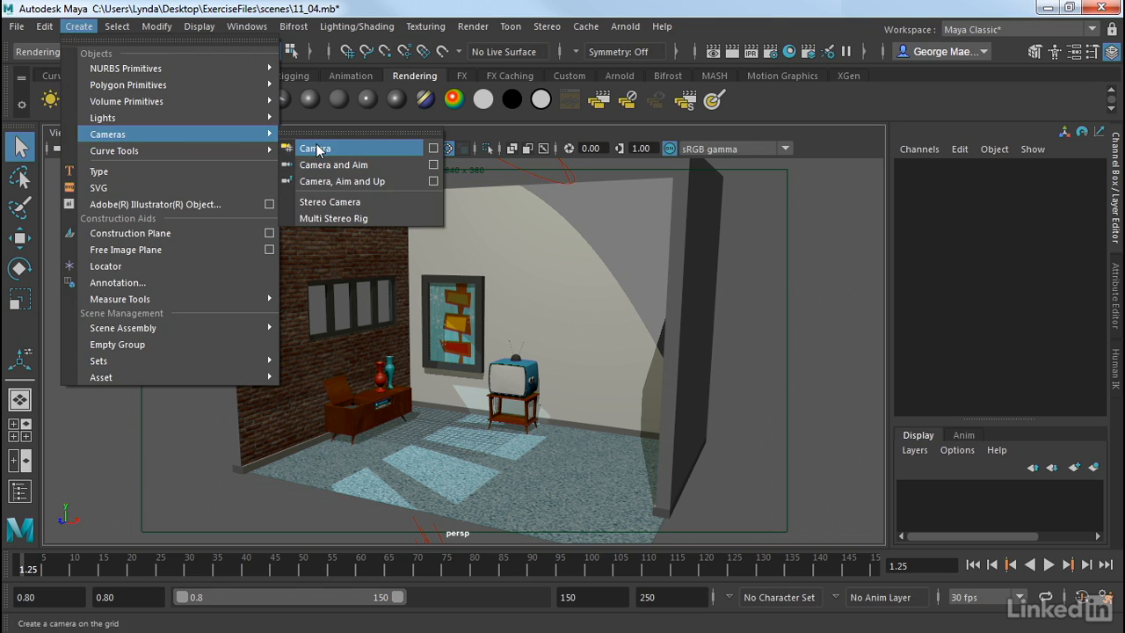
mouse_move(332, 164)
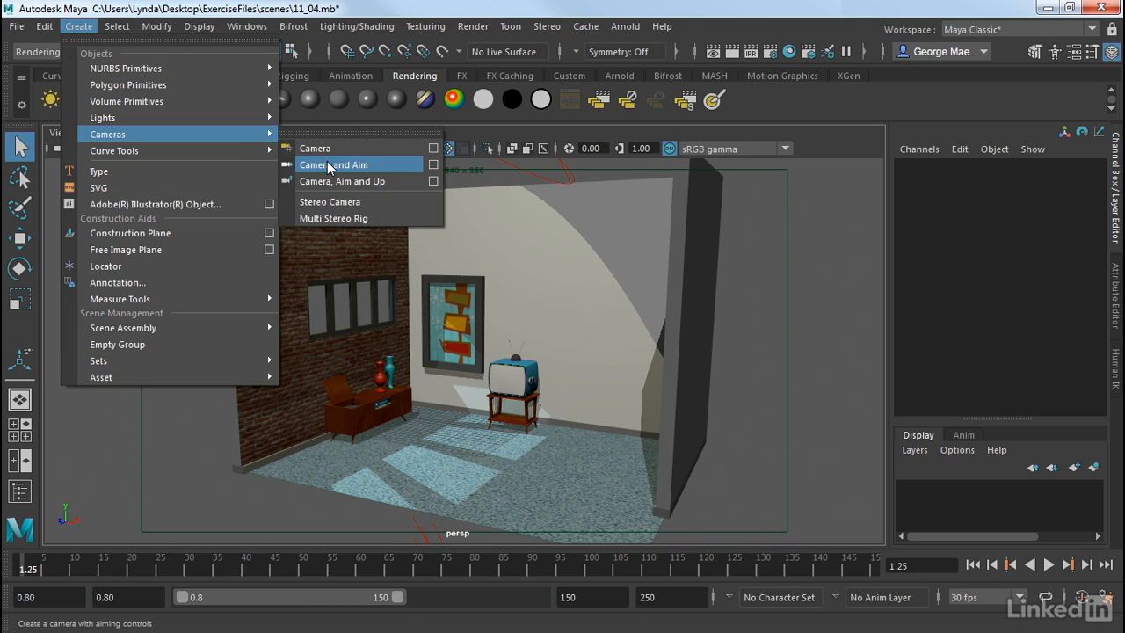
mouse_move(356, 181)
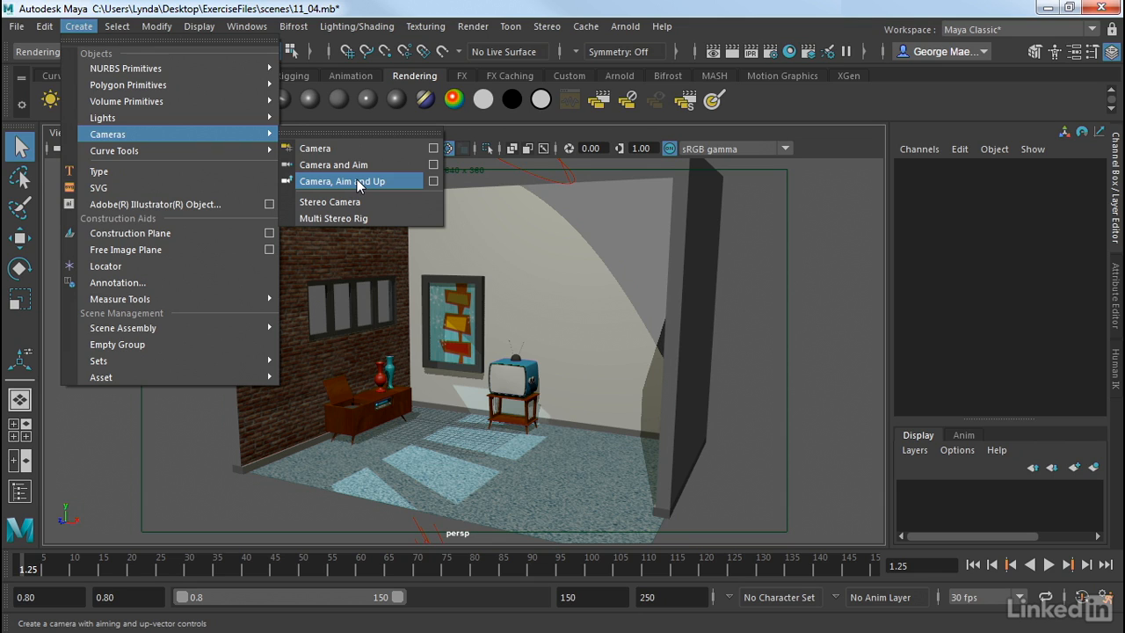
mouse_move(315, 148)
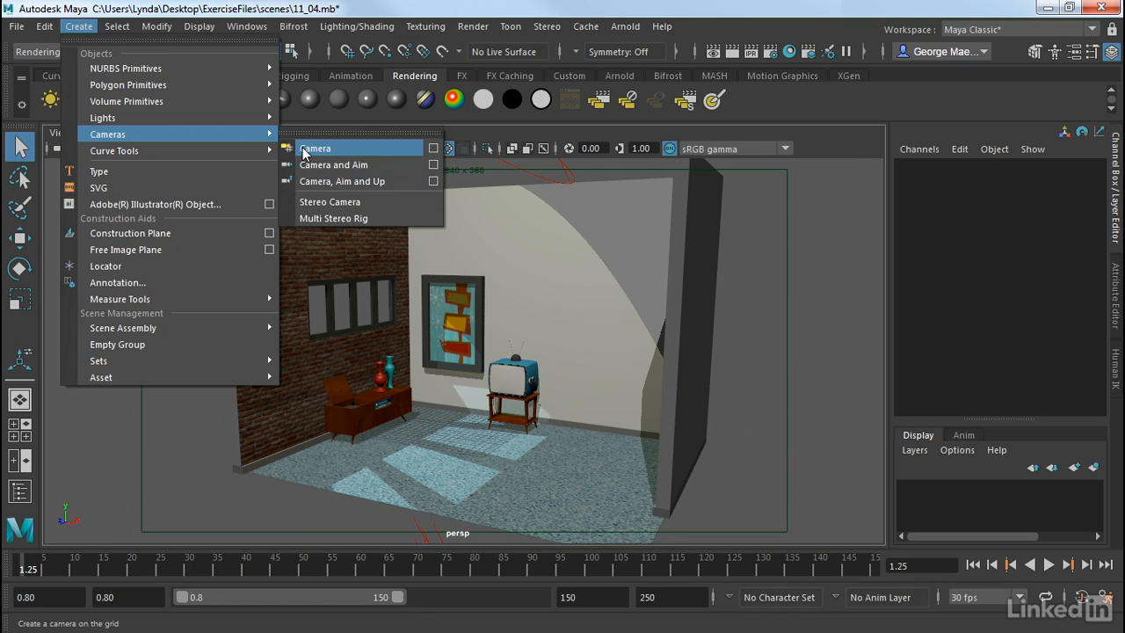
Step: Create camera1, scale it to about 27.5 and move it up to 4.66 height
click(315, 147)
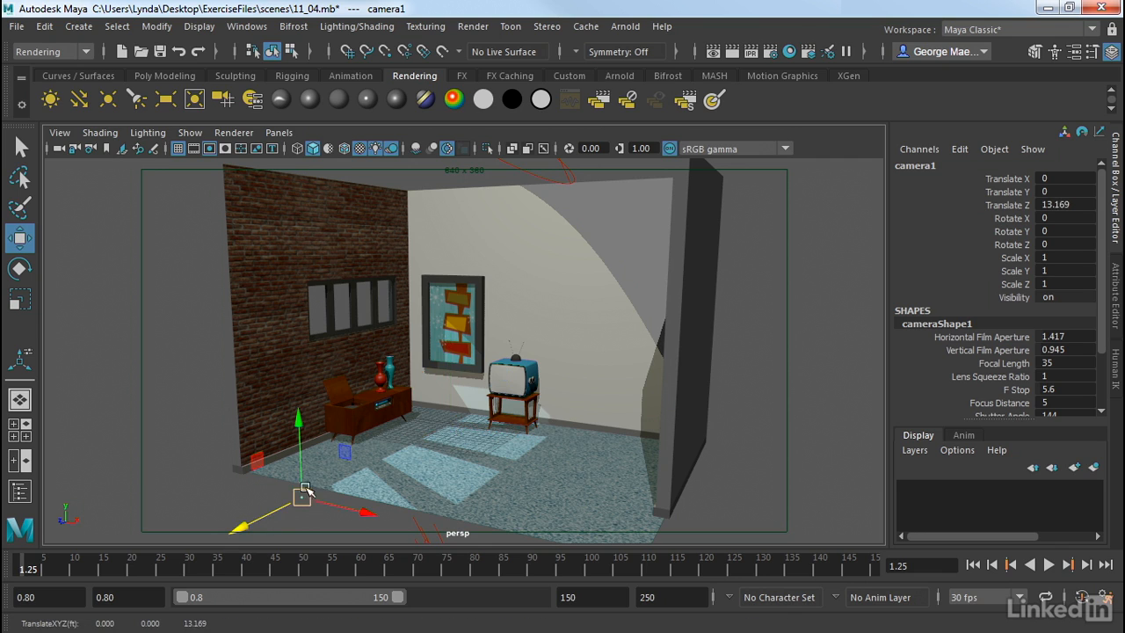
key(r)
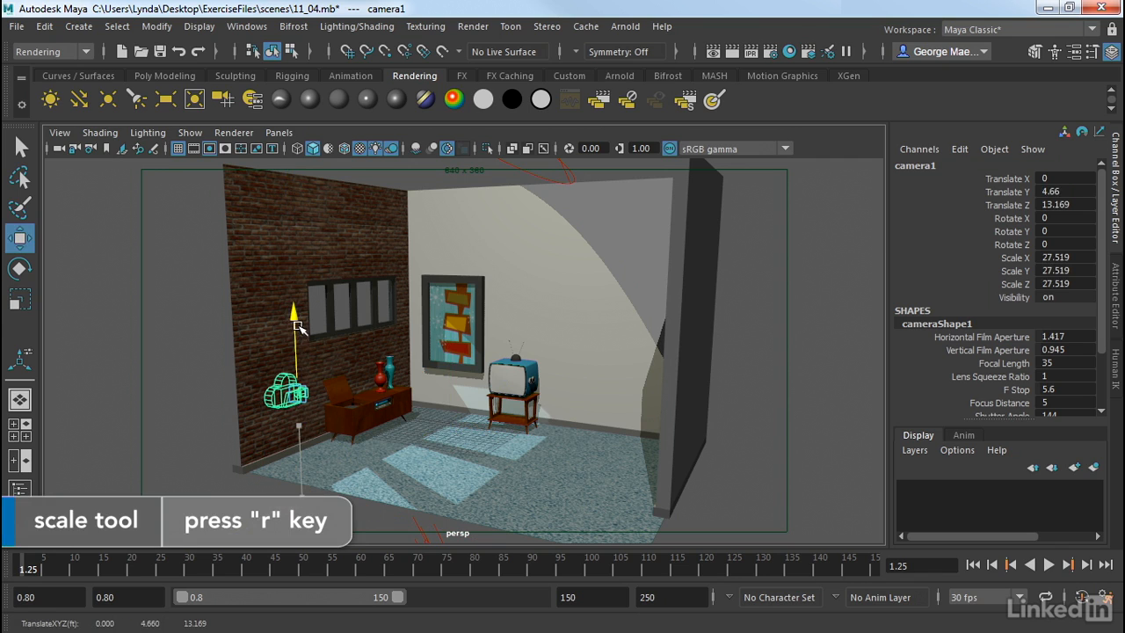
key(w)
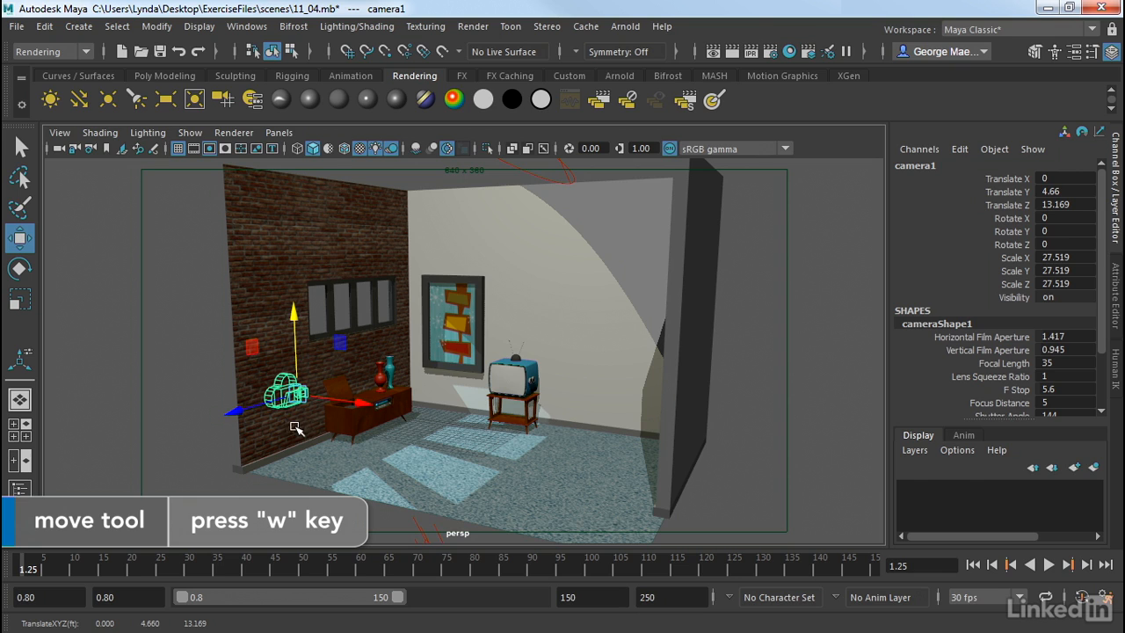
mouse_move(1106, 272)
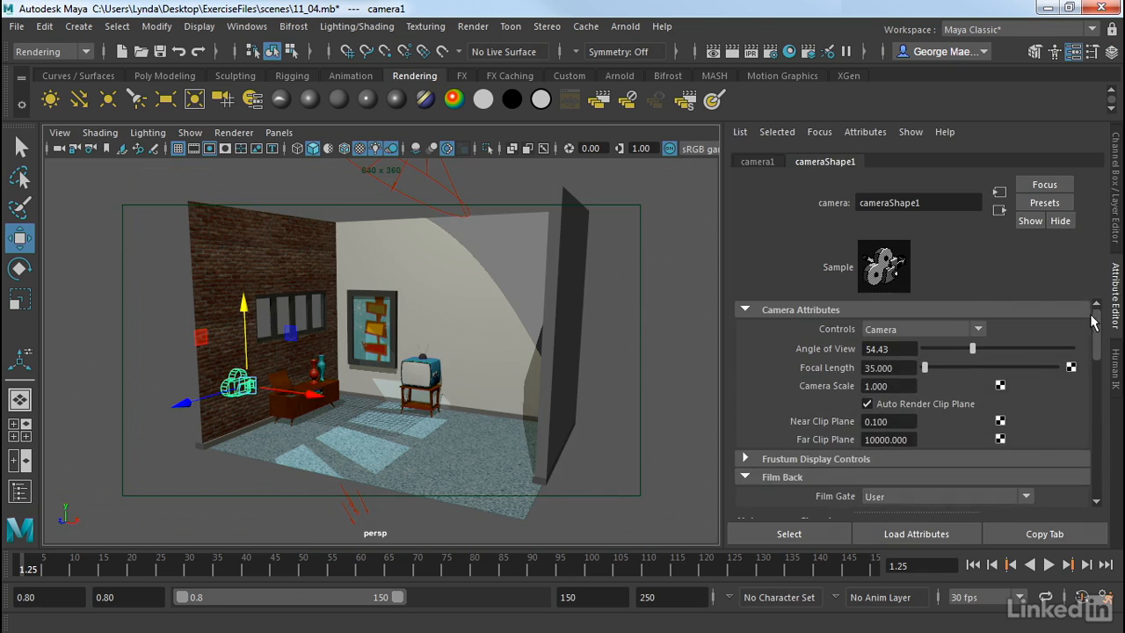
mouse_move(339, 408)
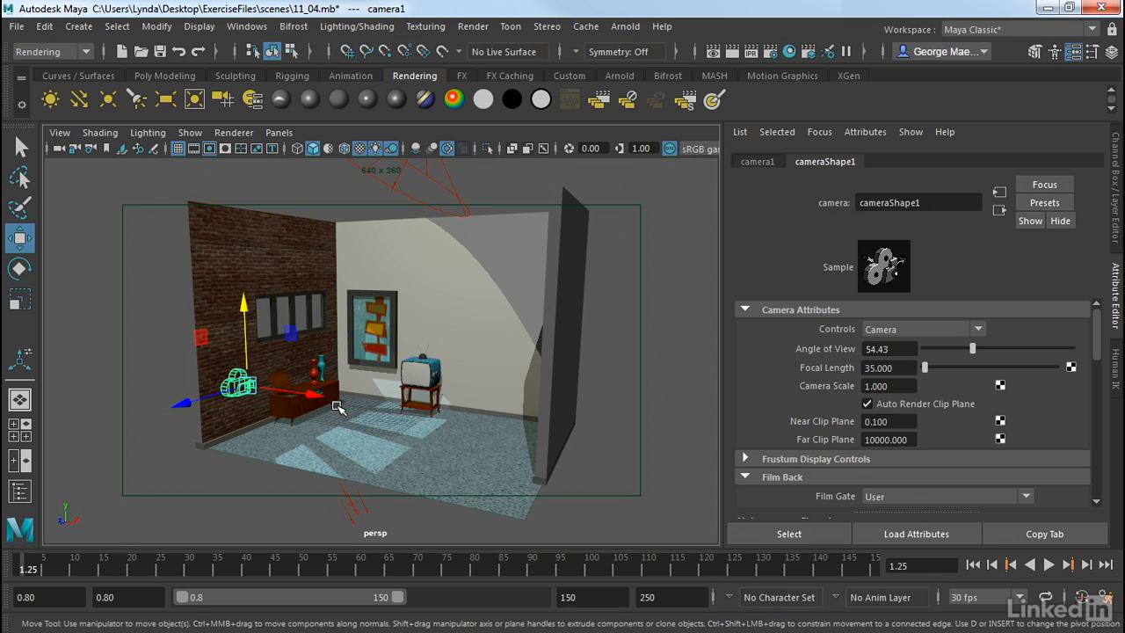
mouse_move(386, 296)
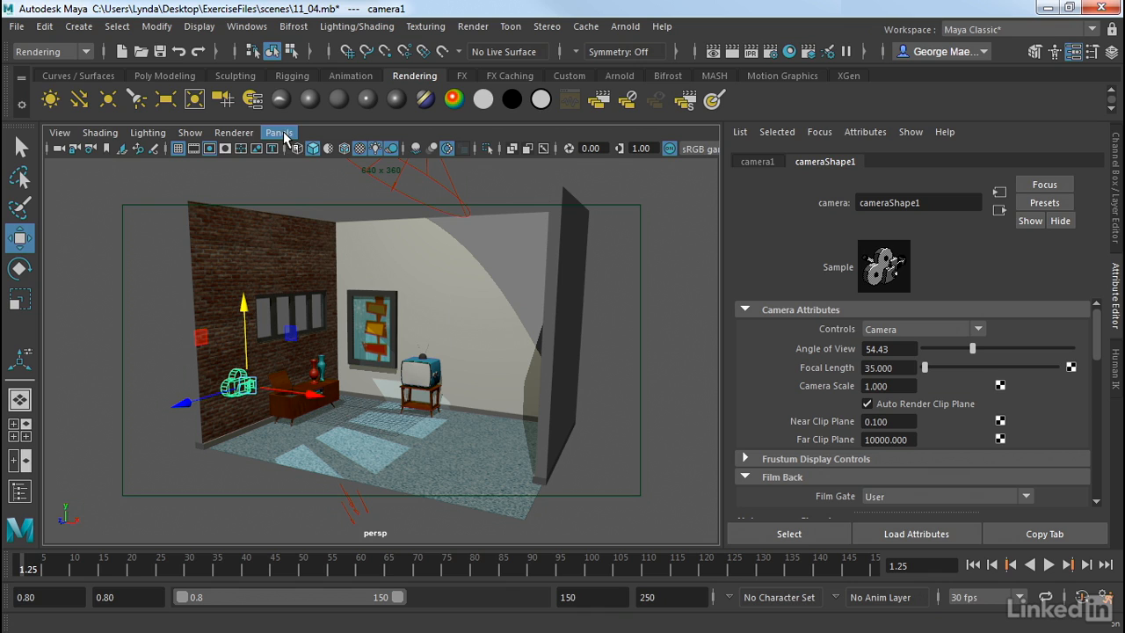
Step: Look through camera1 and dolly it back to frame the record player, painting and TV
click(278, 133)
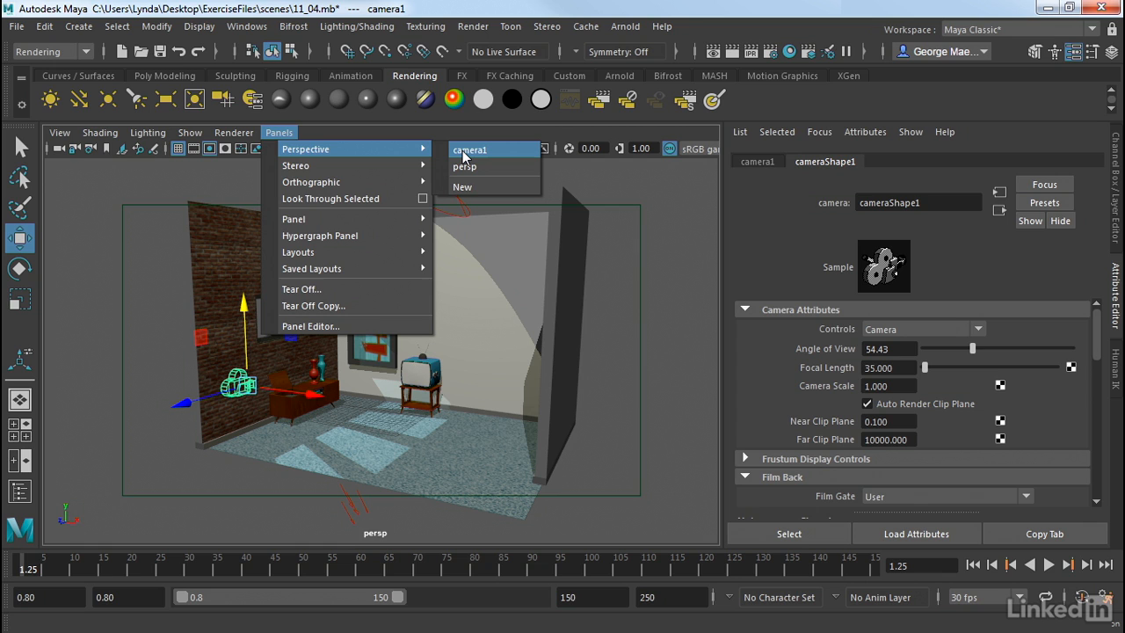
click(469, 149)
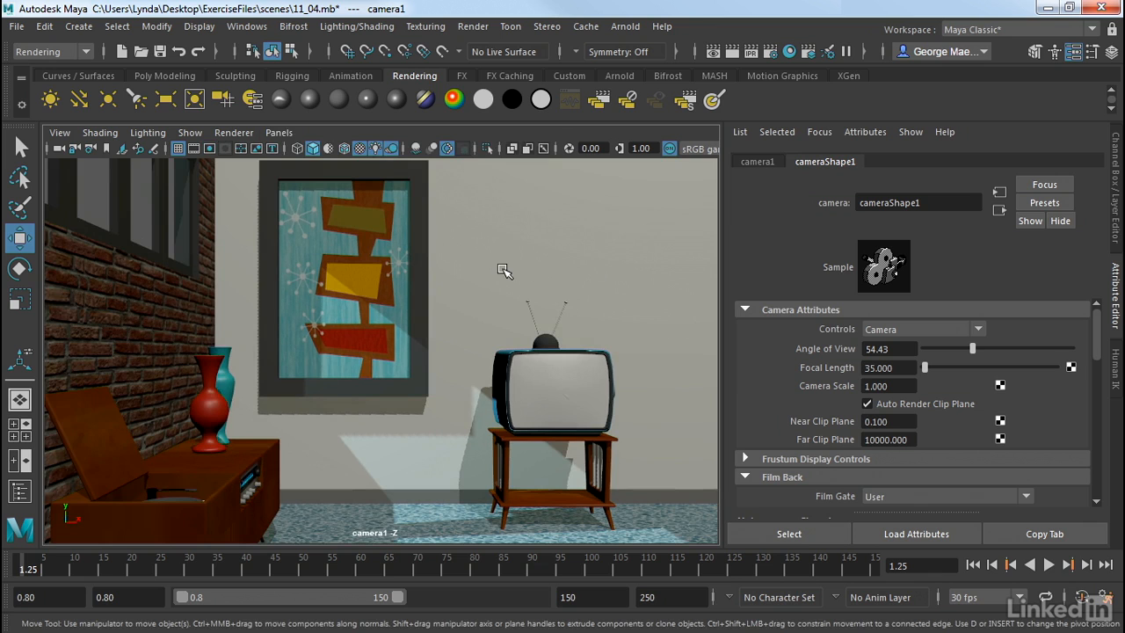
mouse_move(523, 276)
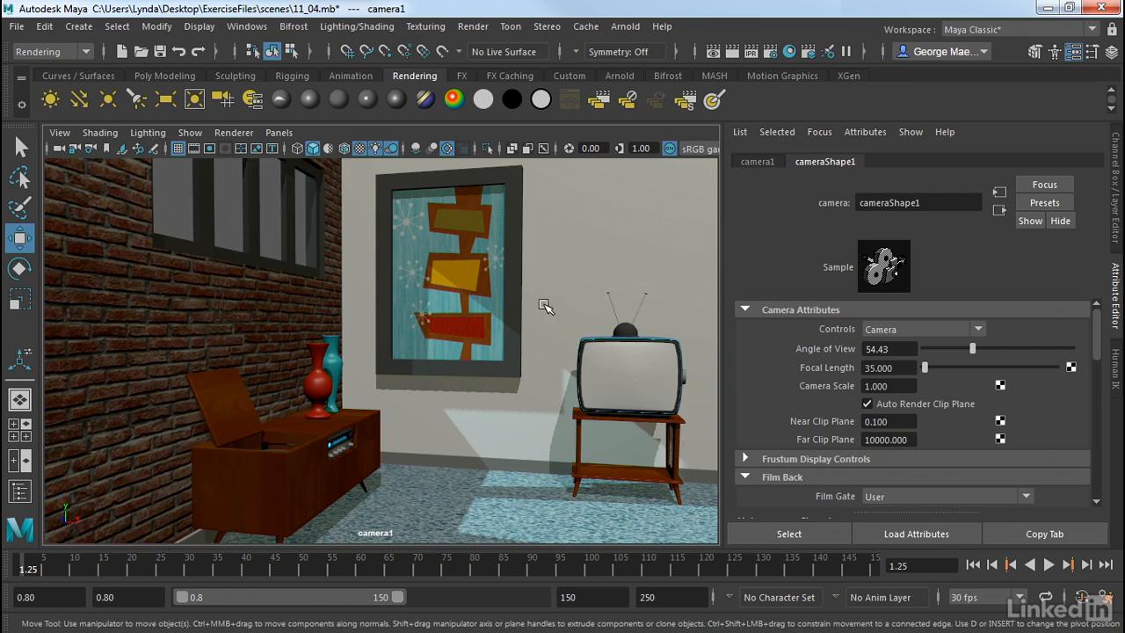
drag(545, 306, 481, 325)
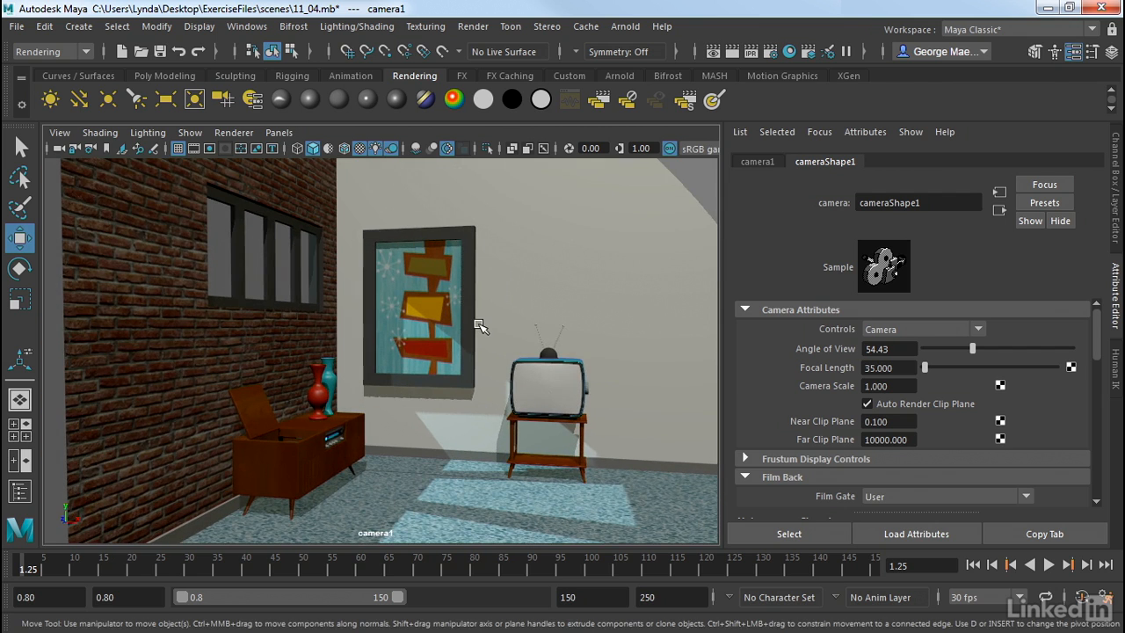
Step: Switch to the four-view layout and move camera1 so it sees more brick wall
key(space)
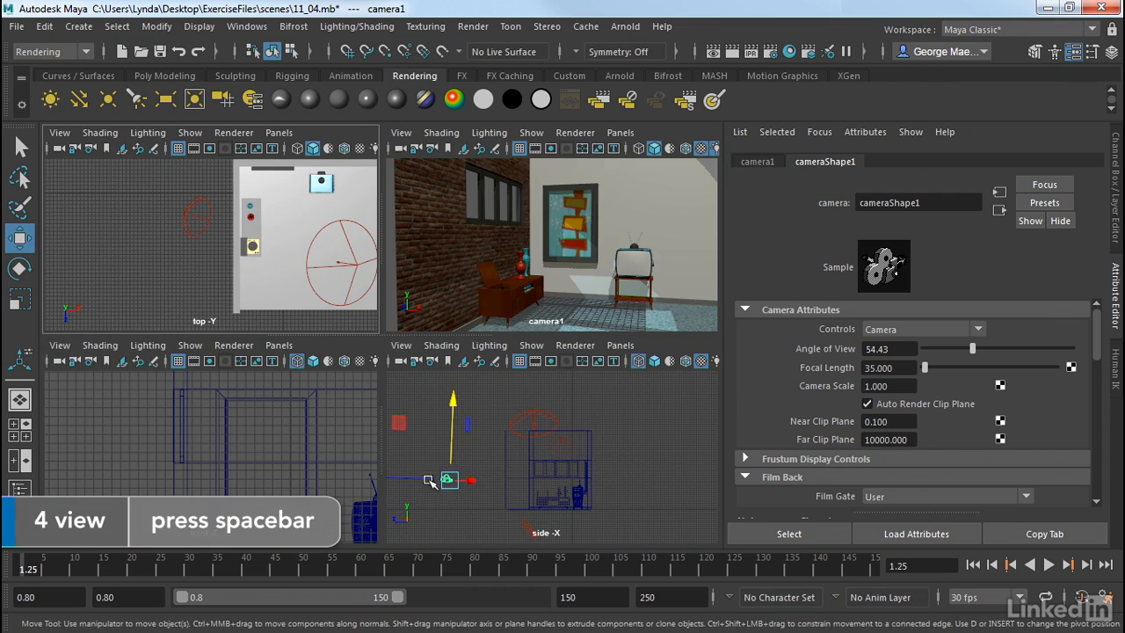
mouse_move(492, 265)
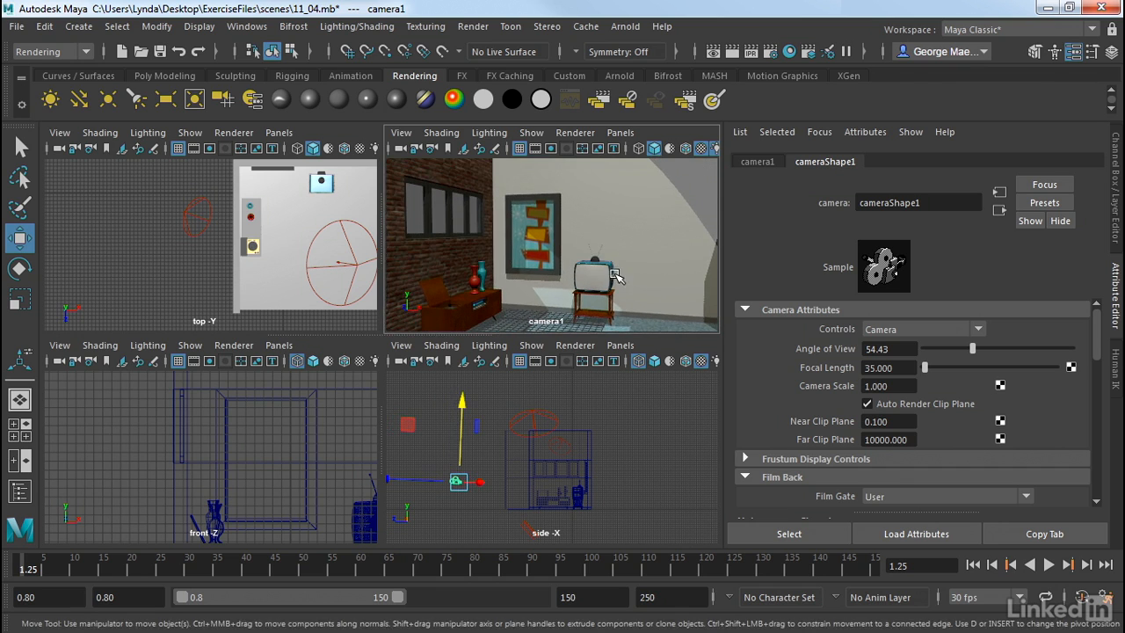
drag(615, 277, 558, 251)
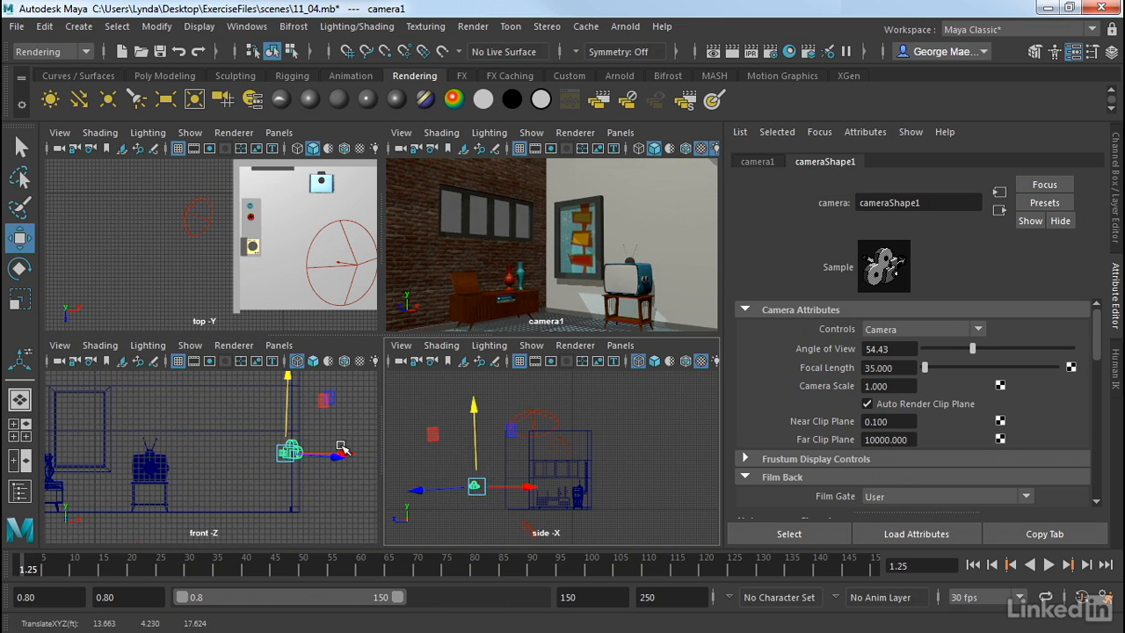
key(e)
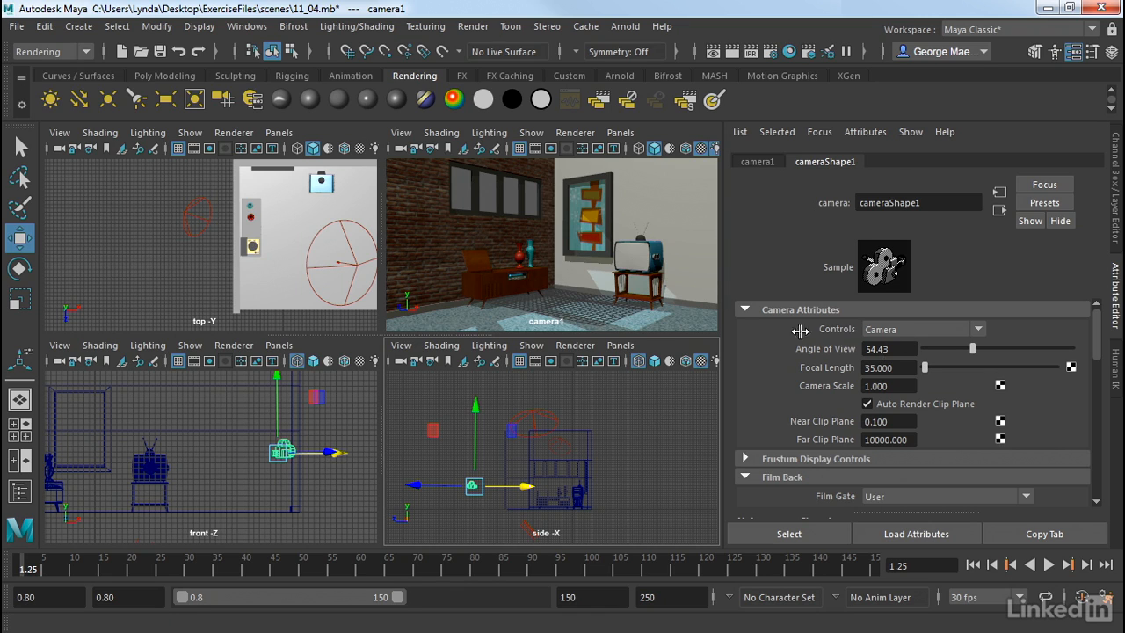
mouse_move(620, 281)
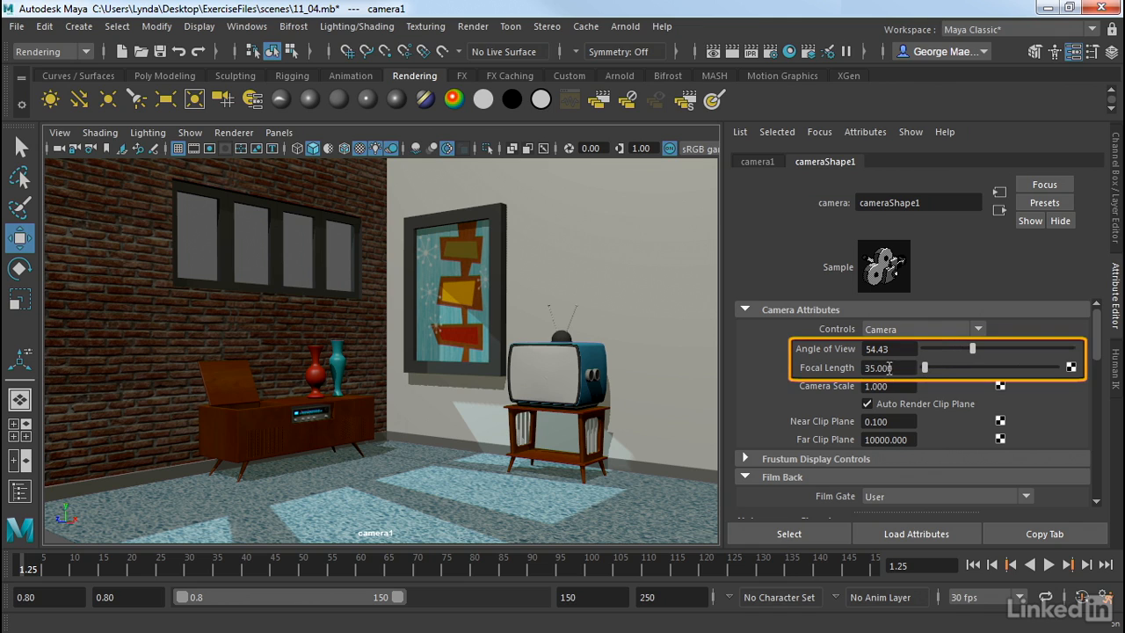
Step: Try focal lengths 50 and 135, then settle camera1's focal length near 84
click(888, 368)
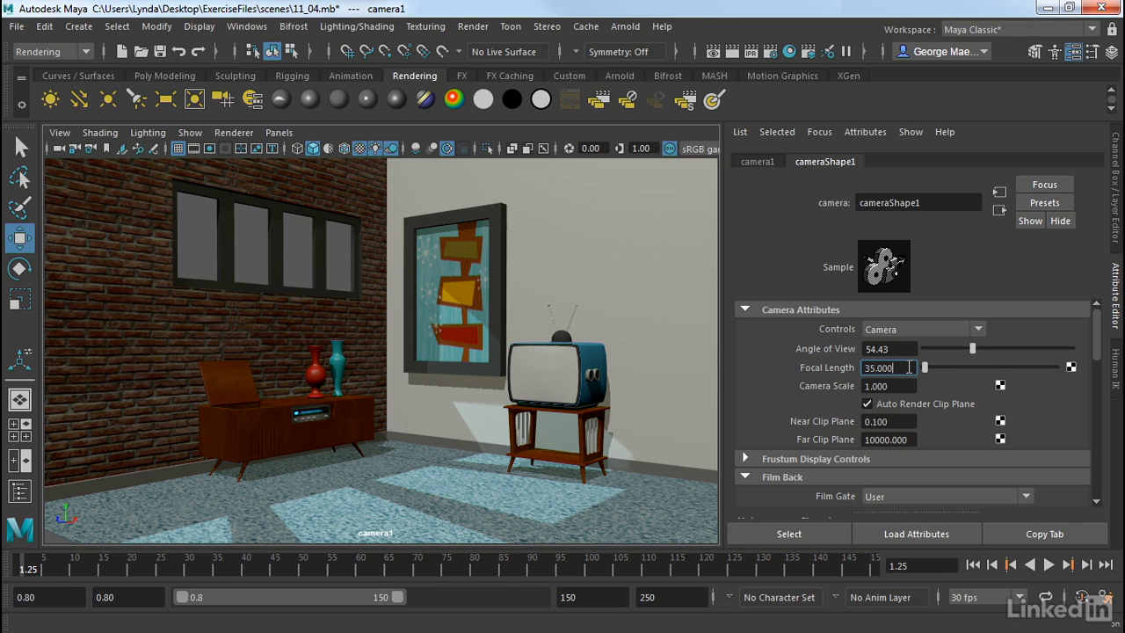
triple_click(883, 367)
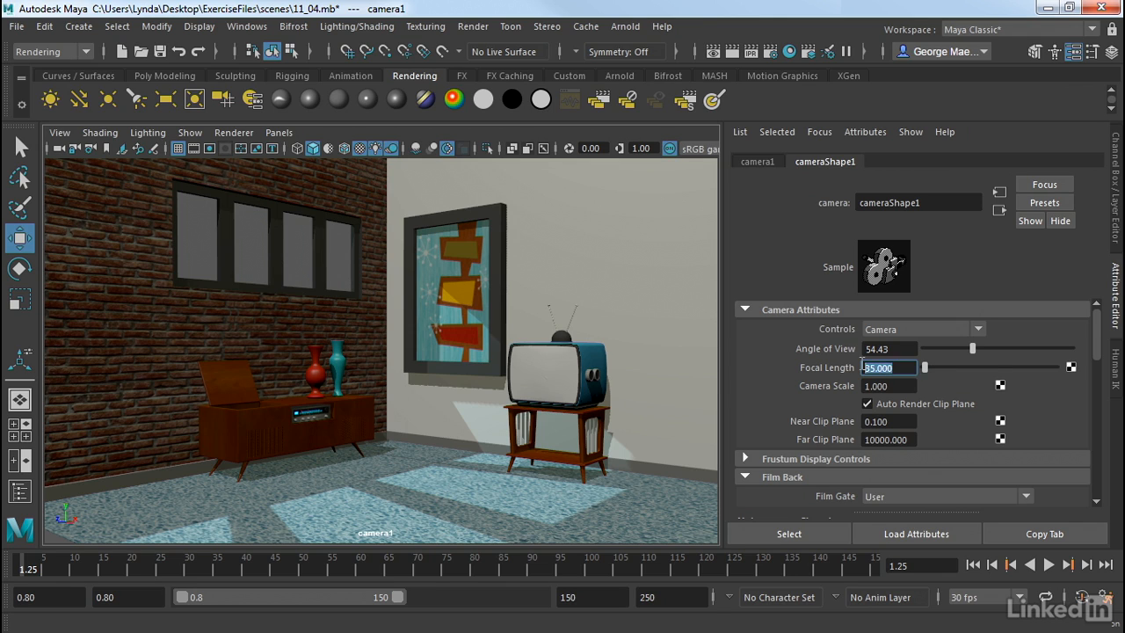
text(50)
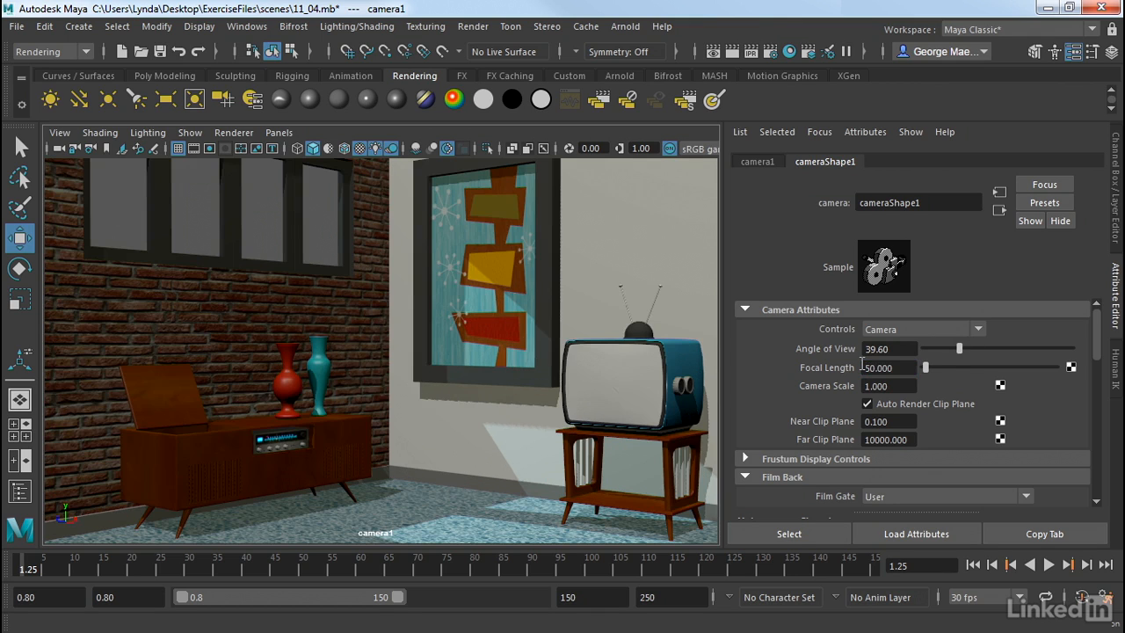
triple_click(887, 367)
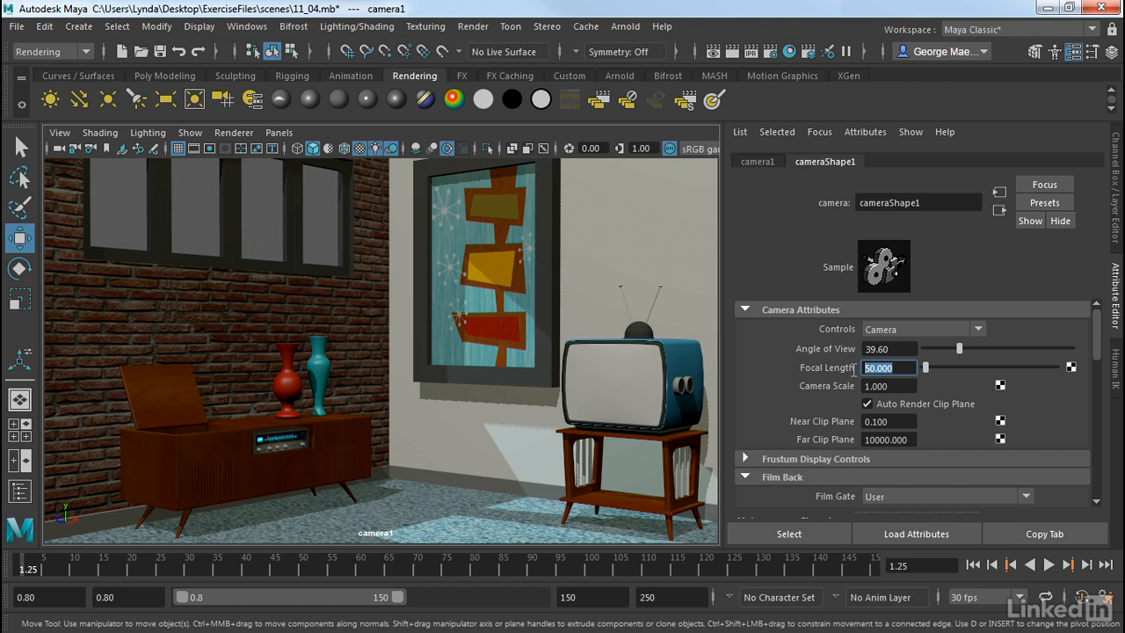
mouse_move(852, 373)
text(135.000)
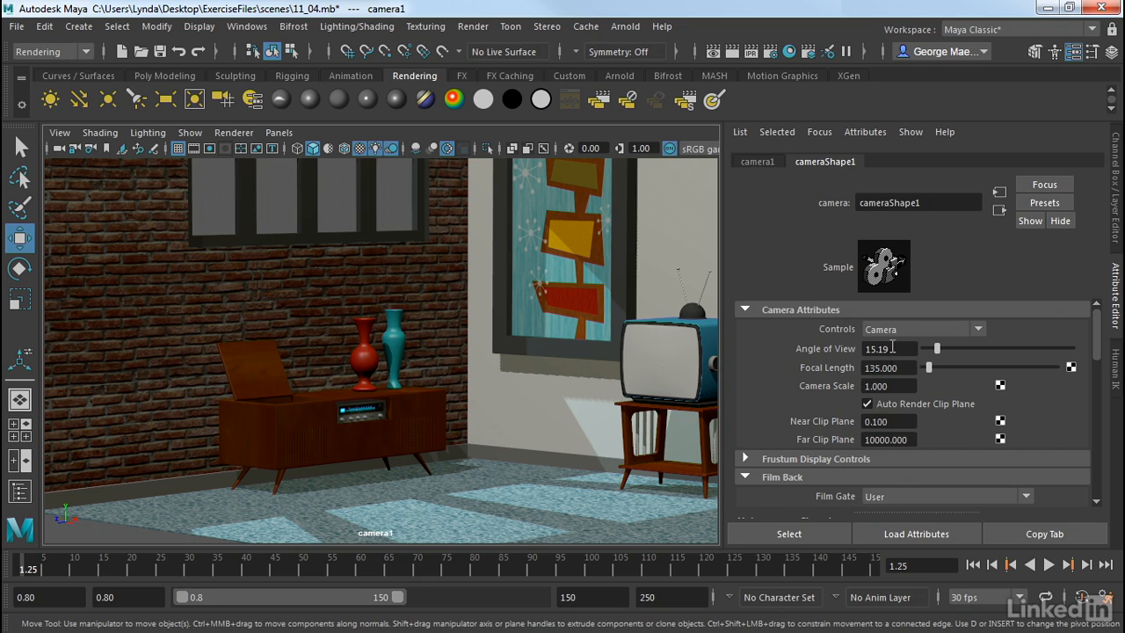
mouse_move(947, 357)
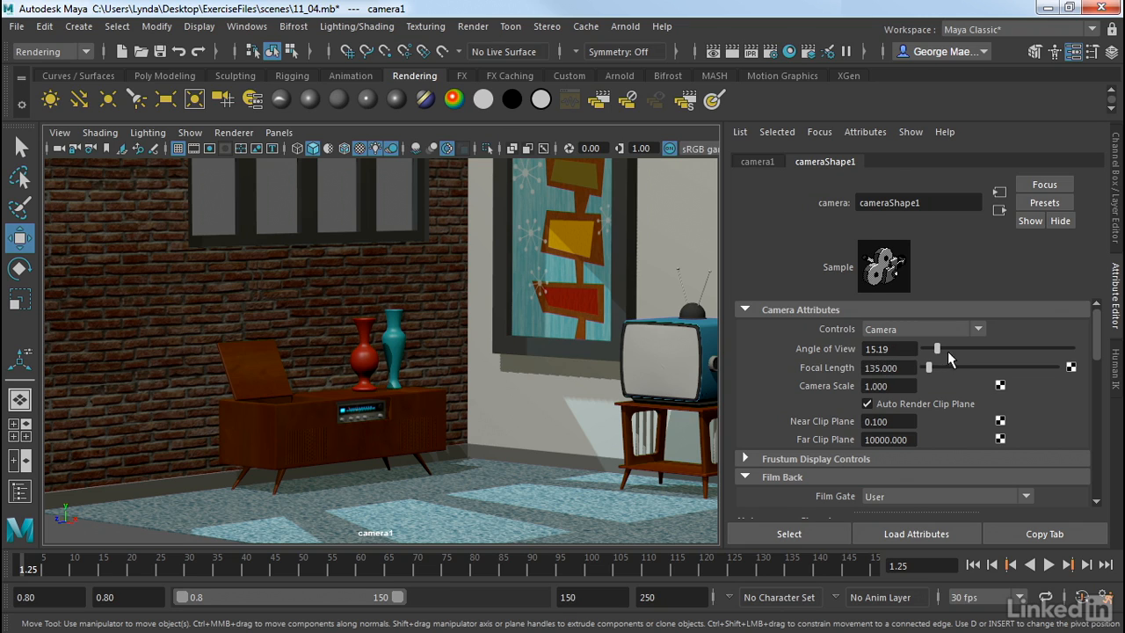
drag(934, 349, 943, 349)
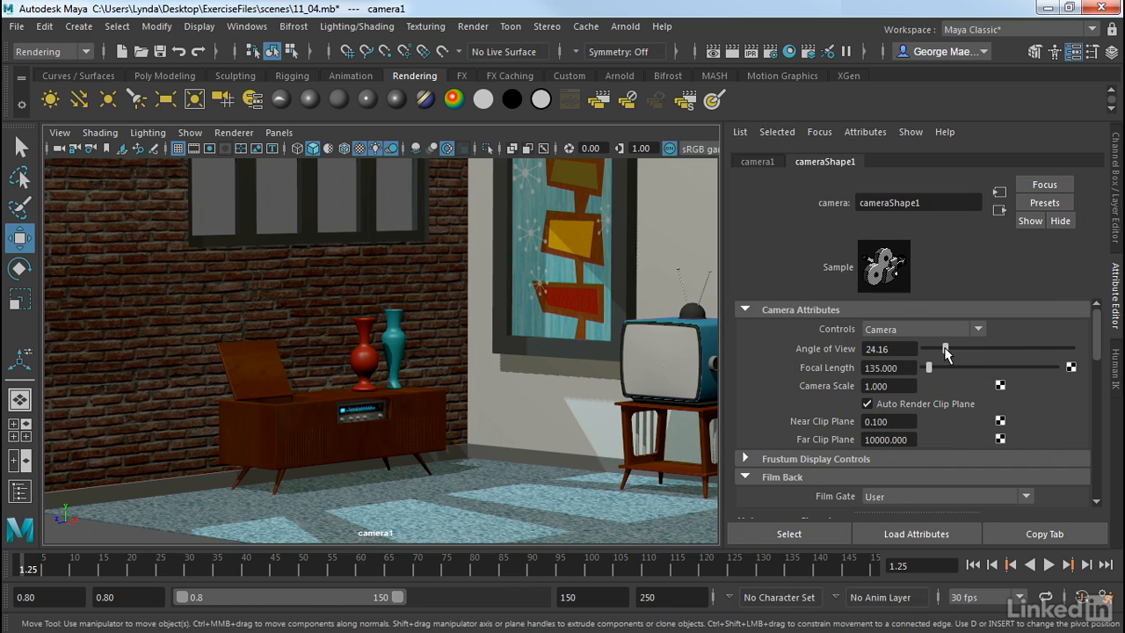
drag(929, 368, 926, 368)
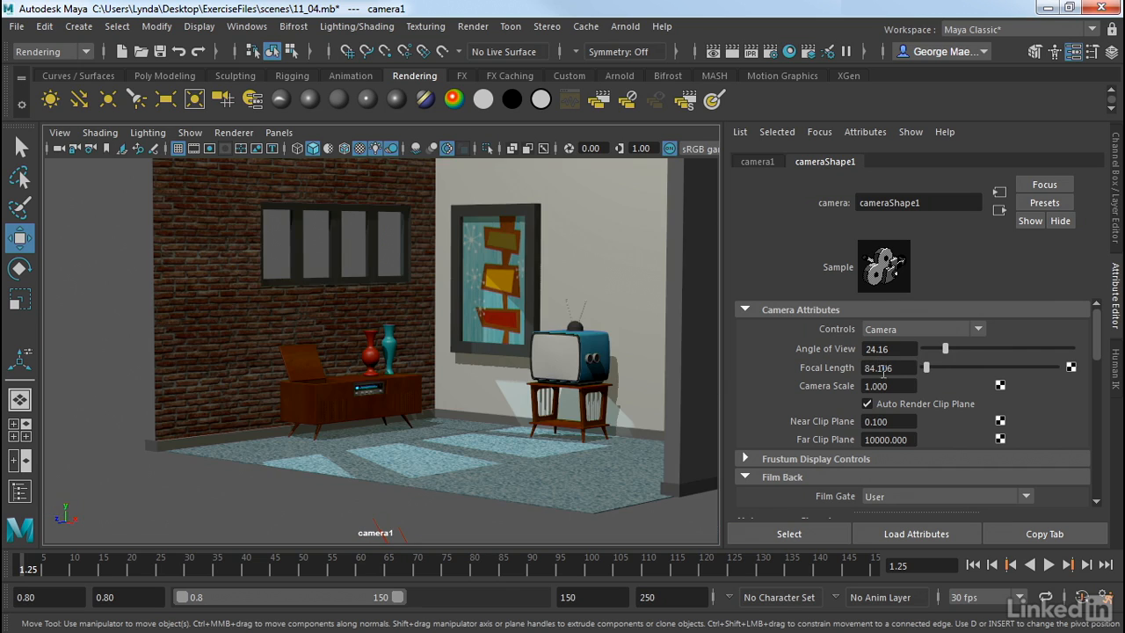
Step: Widen camera1's focal length to 16 and tumble the view to inspect it
triple_click(879, 368)
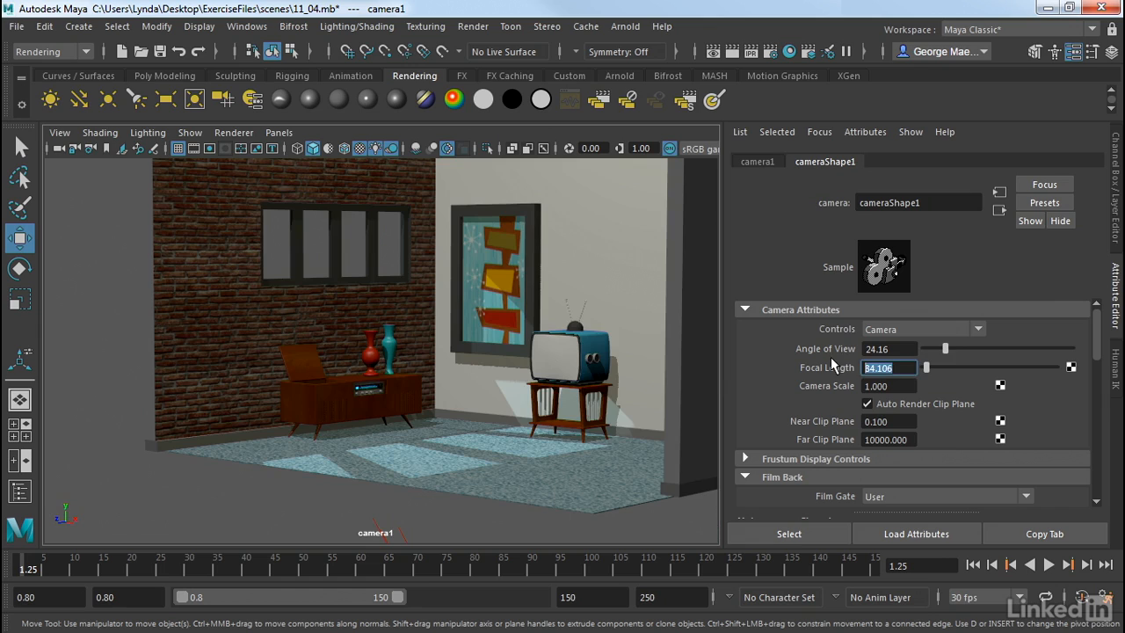
drag(944, 367, 923, 367)
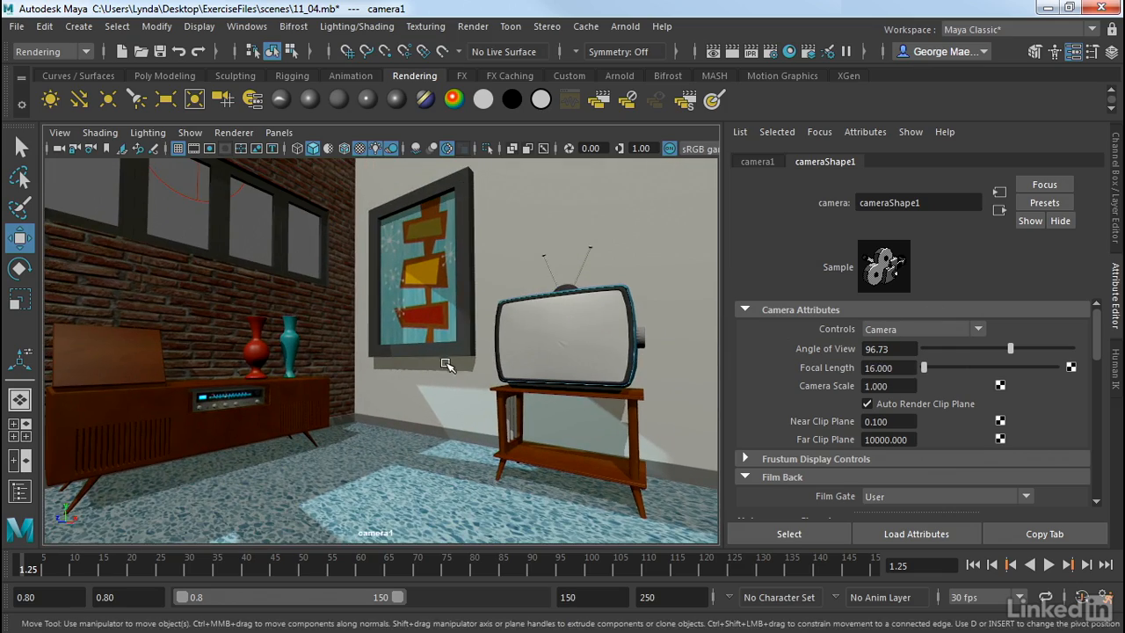
drag(448, 365, 541, 319)
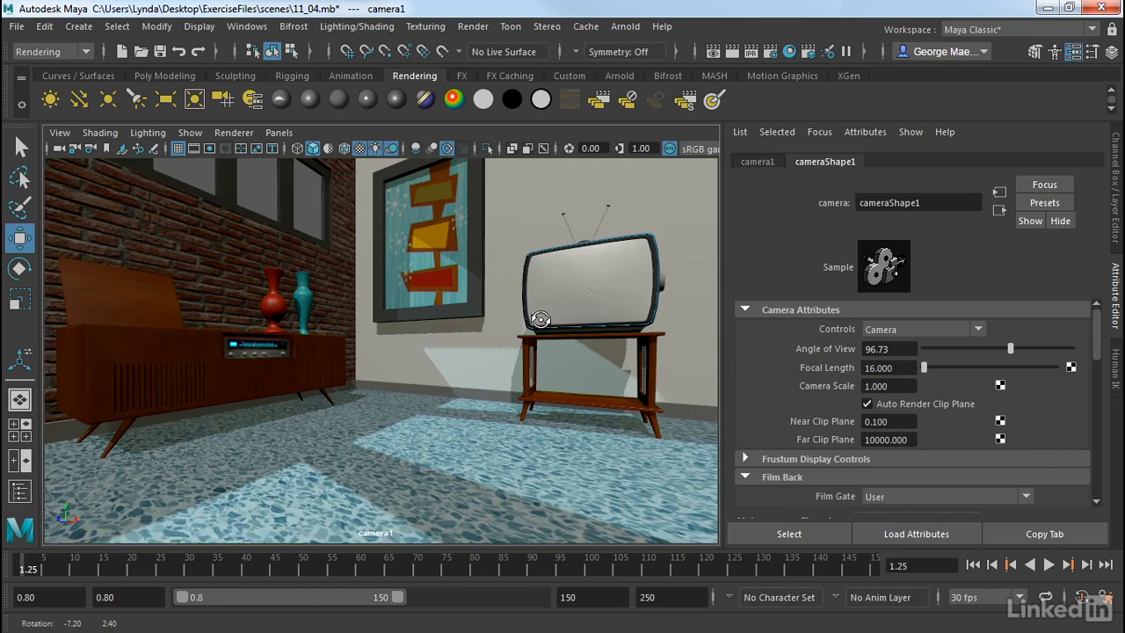
drag(539, 319, 548, 327)
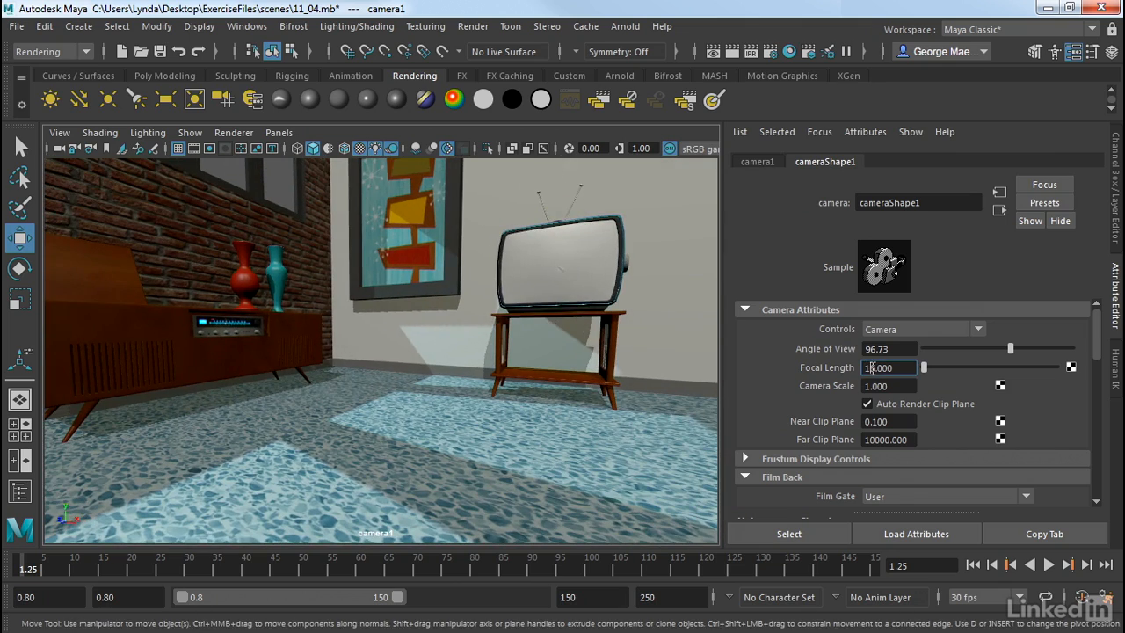
Step: Try a 12 focal length, inspect the distortion, then reselect the field for 50
text(12.000)
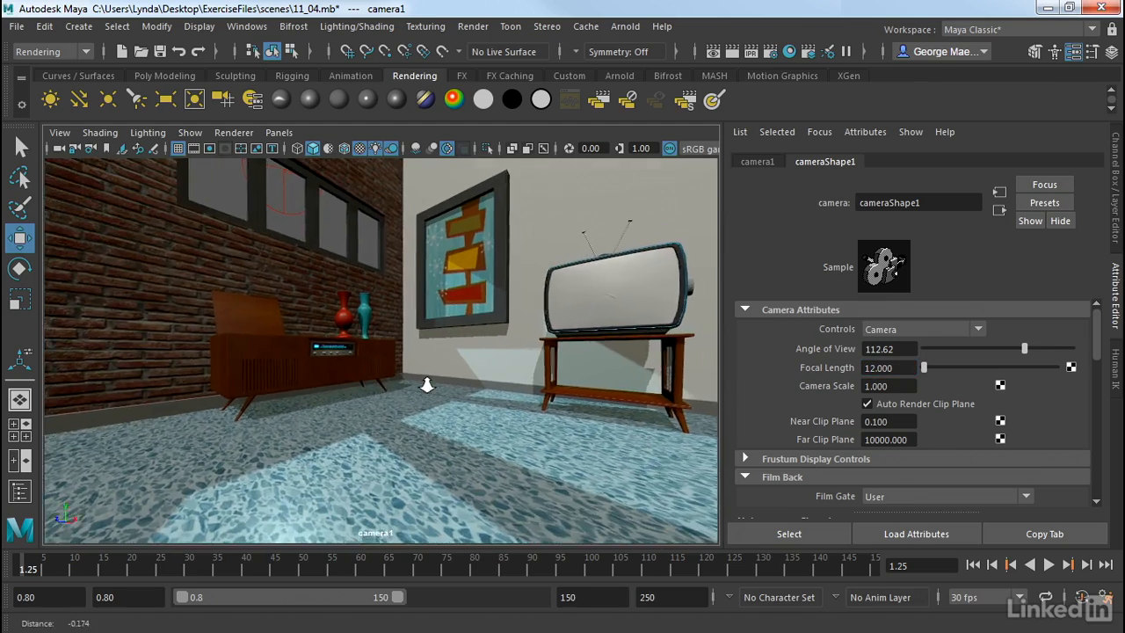
drag(426, 384, 618, 378)
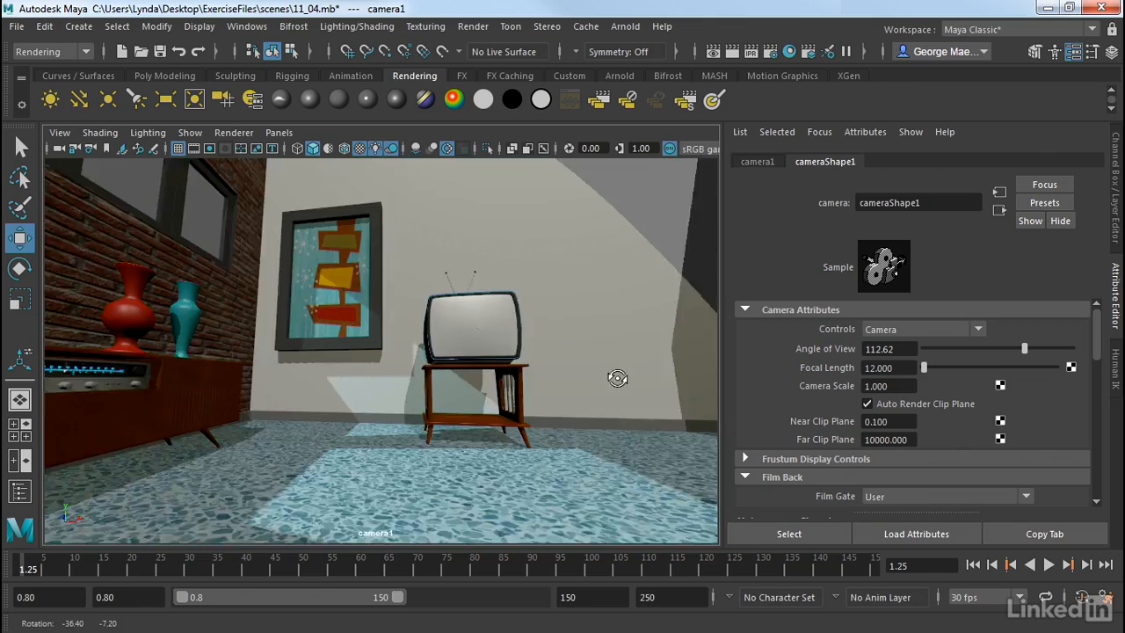
drag(617, 378, 526, 369)
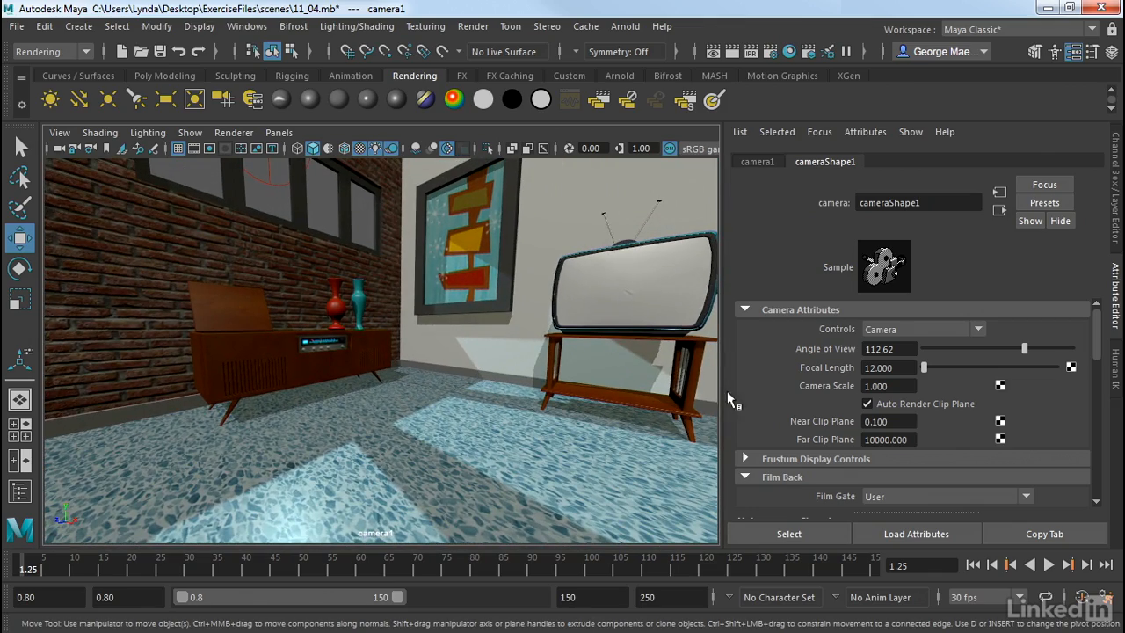
triple_click(878, 367)
text(50.000)
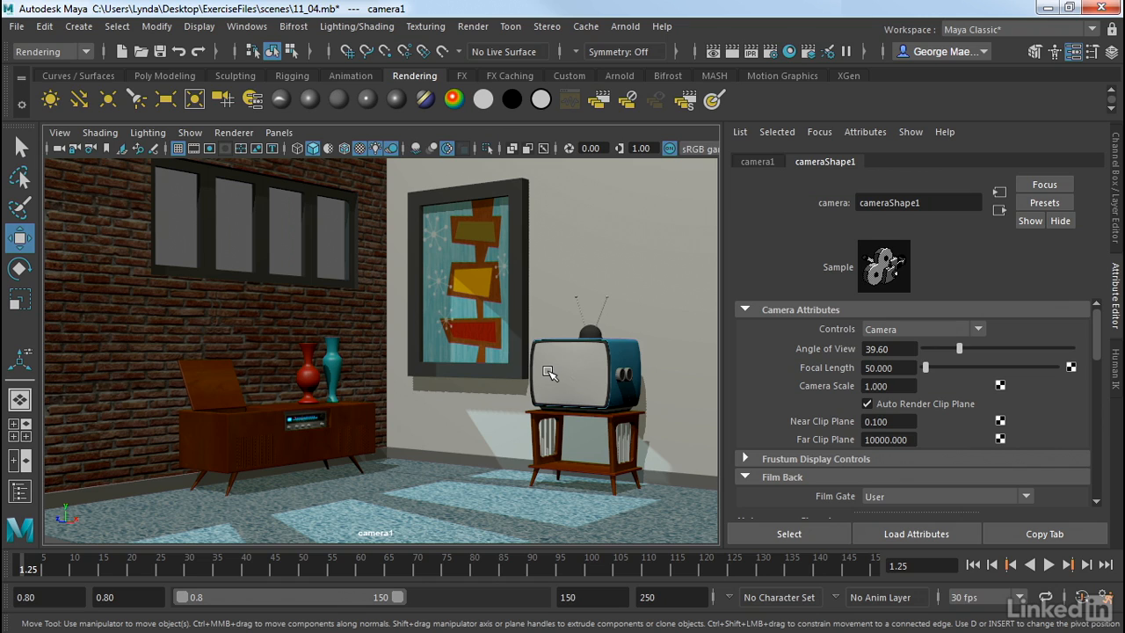
mouse_move(575, 376)
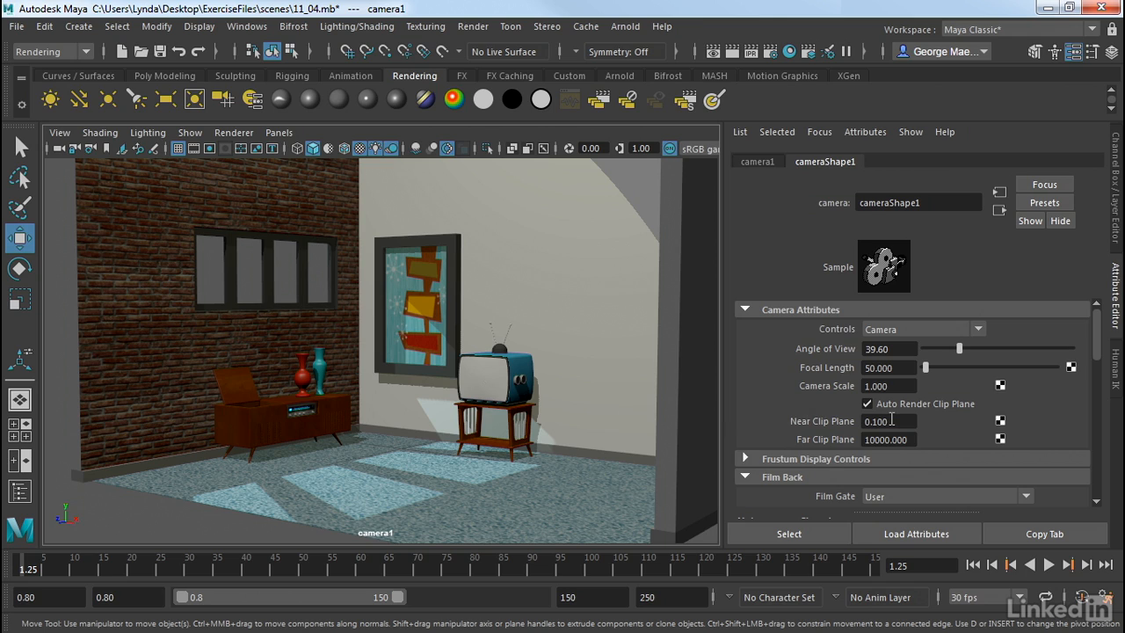
mouse_move(911, 439)
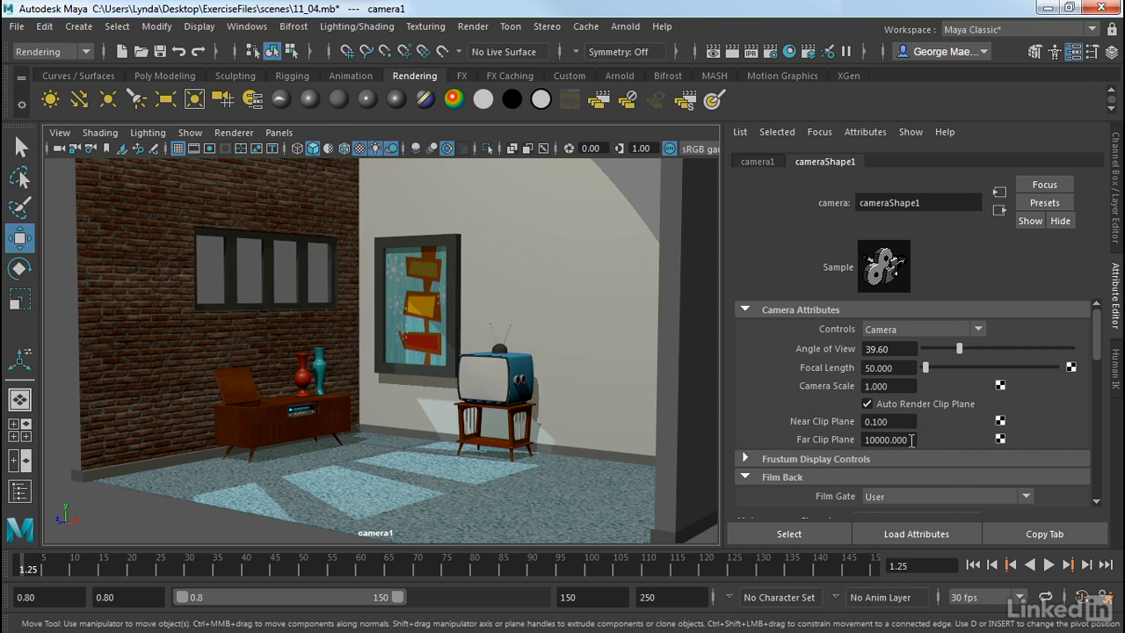
Step: Set camera1's Far Clip Plane to 50 and dolly to see the room clipped away
triple_click(887, 440)
text(50.000)
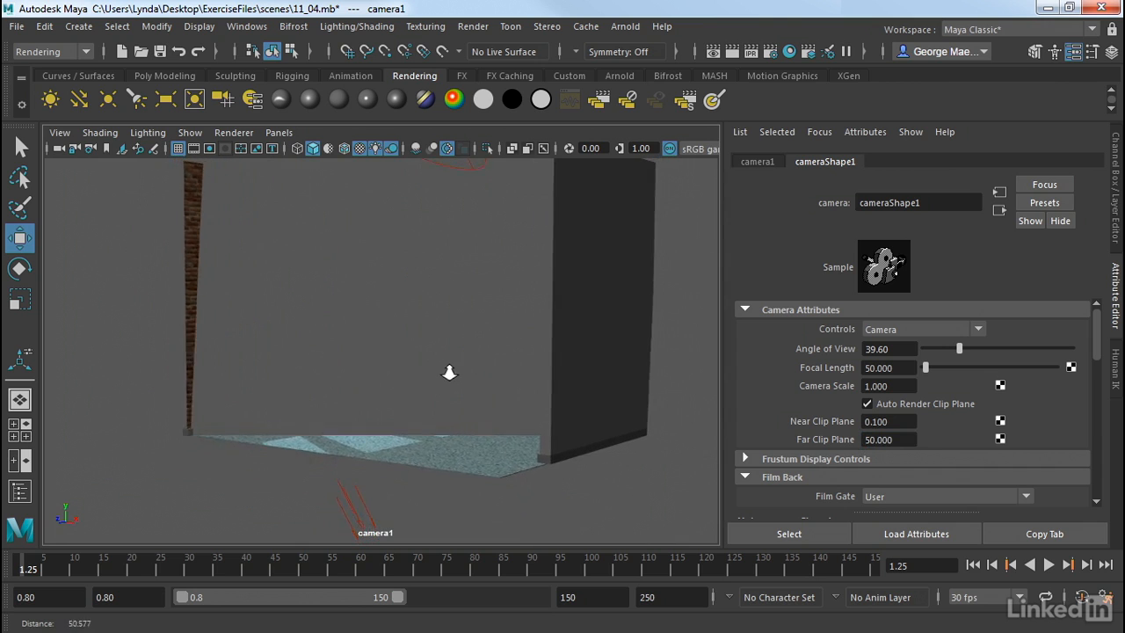
drag(448, 372, 279, 523)
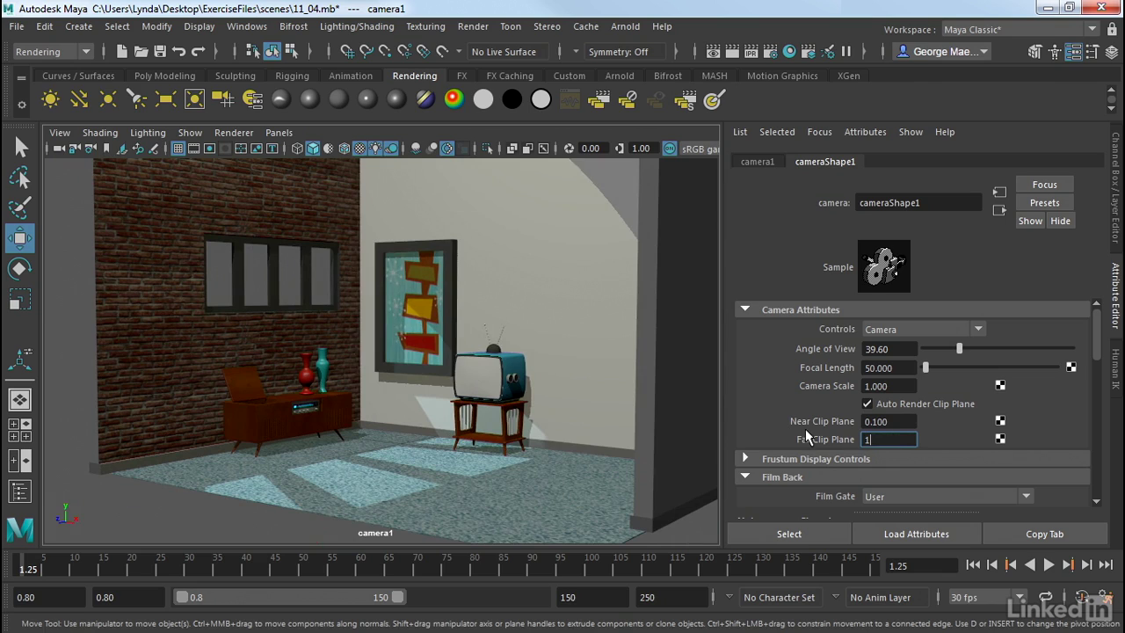
Step: Restore the Far Clip Plane to 10000 and bring the Film Back settings into view
text(10000.000)
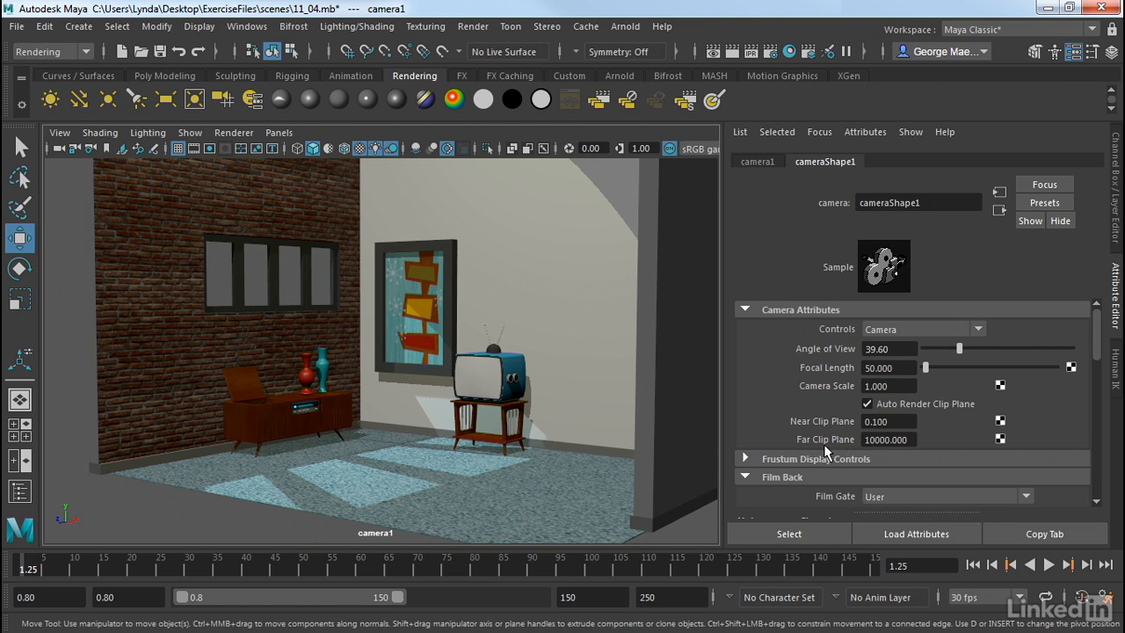
click(744, 309)
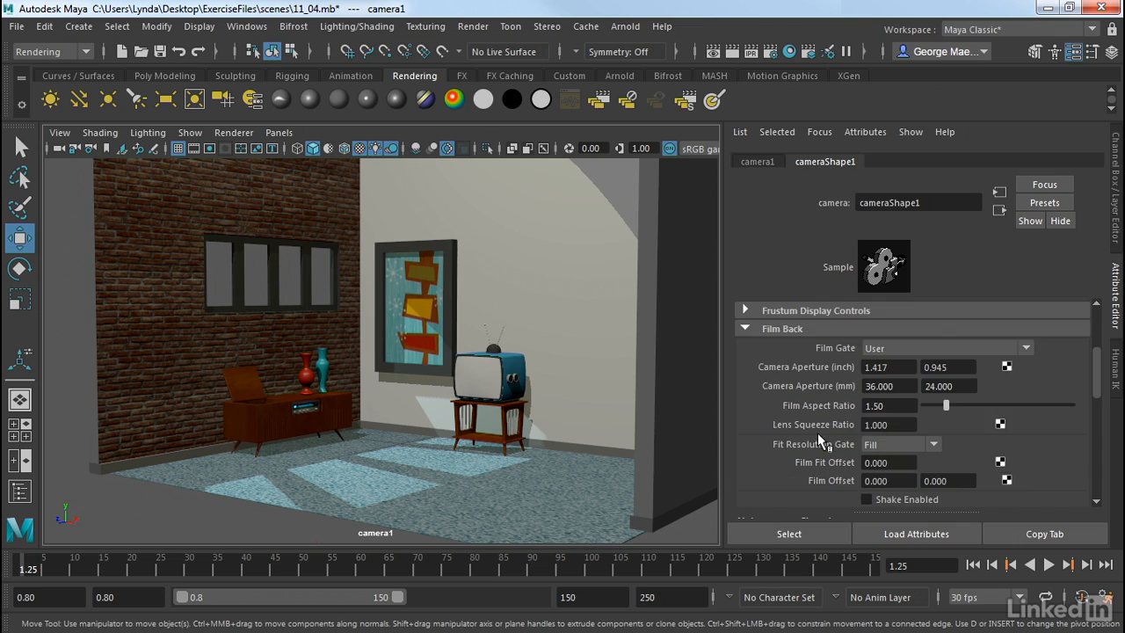
mouse_move(874, 356)
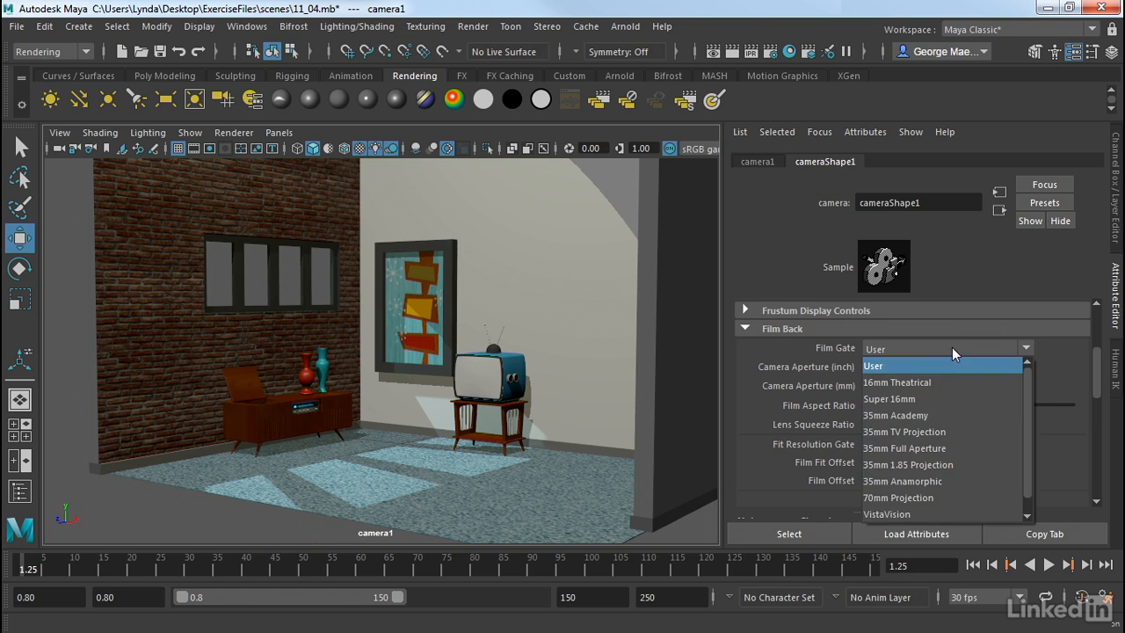
mouse_move(941, 431)
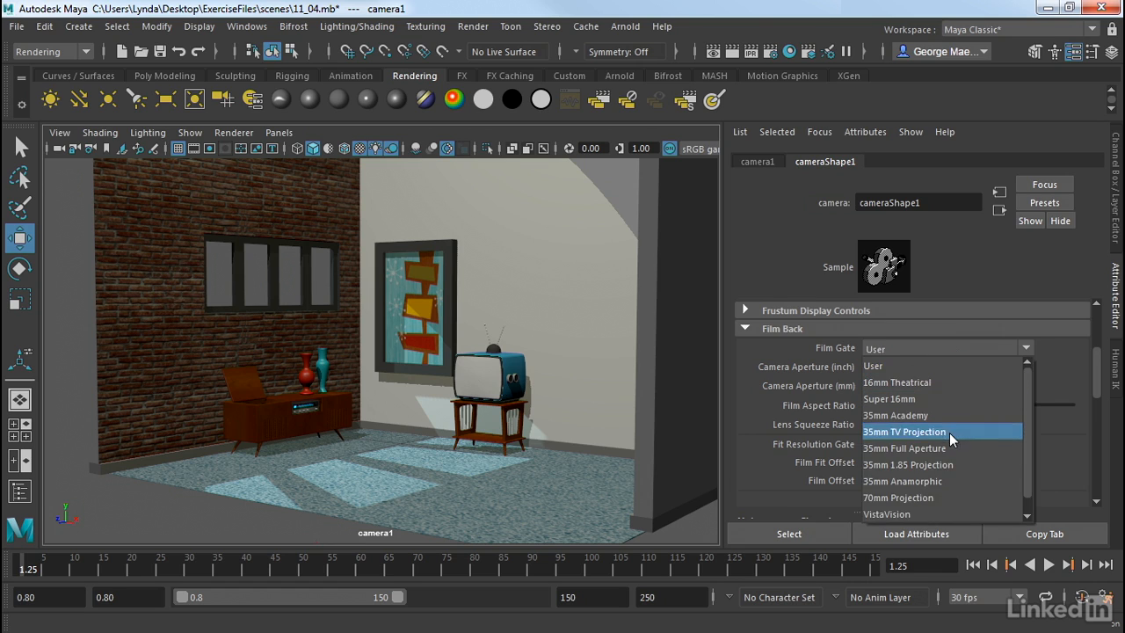
mouse_move(965, 407)
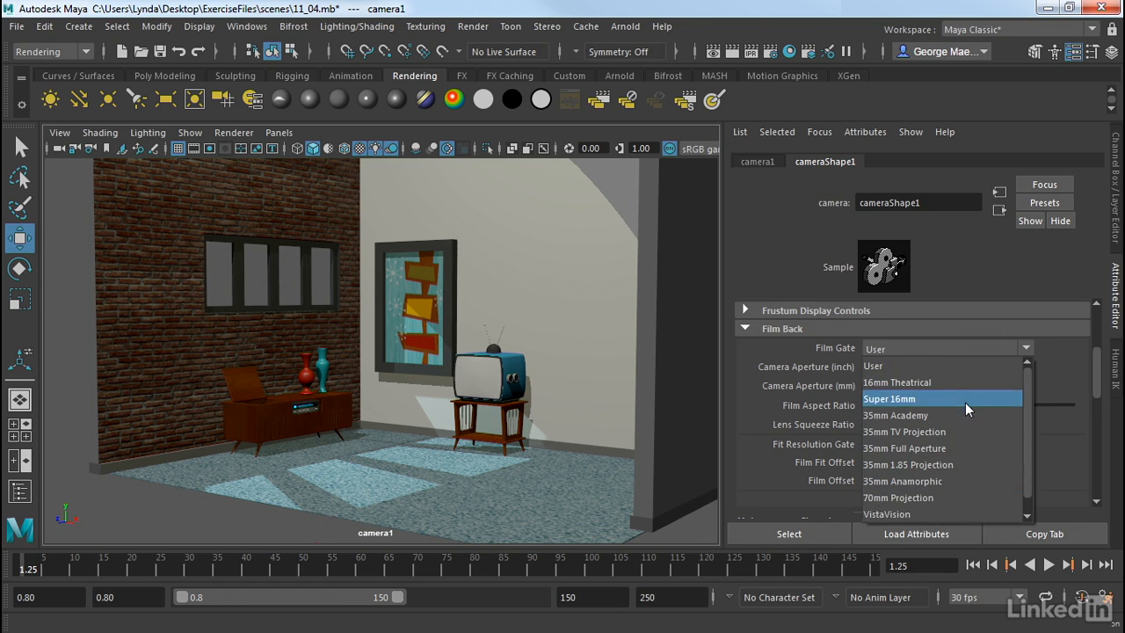
mouse_move(942, 480)
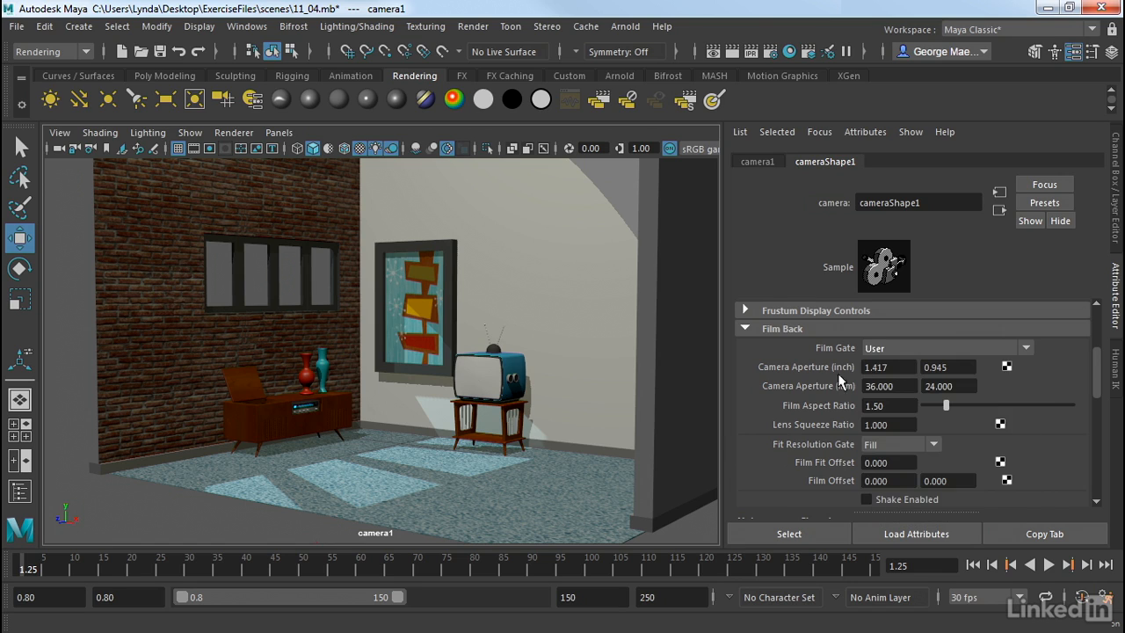
mouse_move(883, 421)
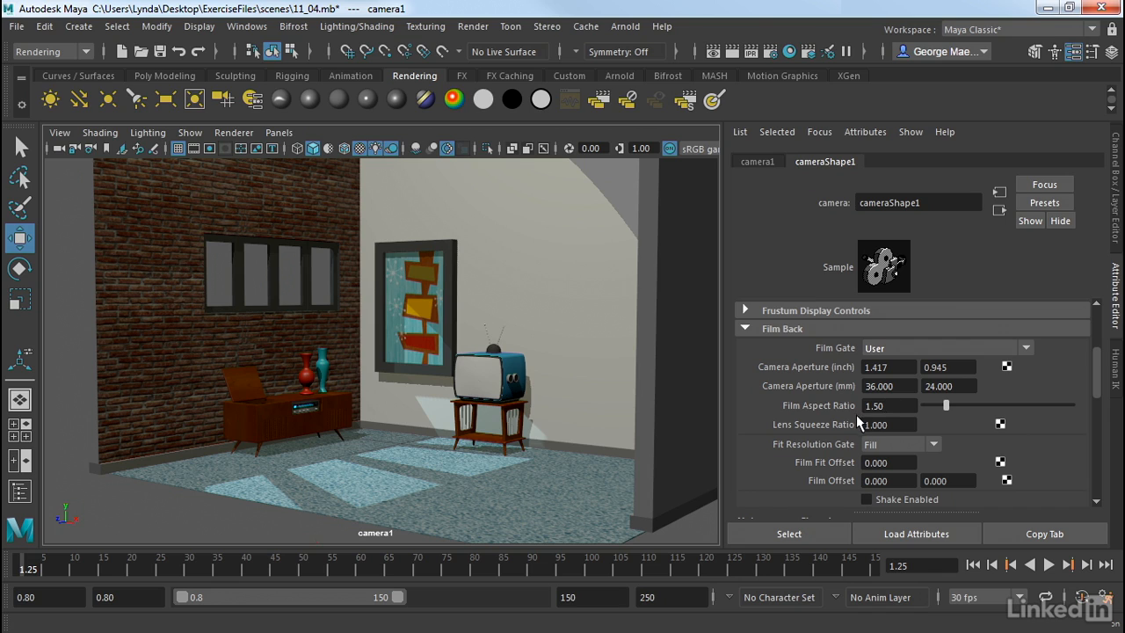
scroll(down, 3)
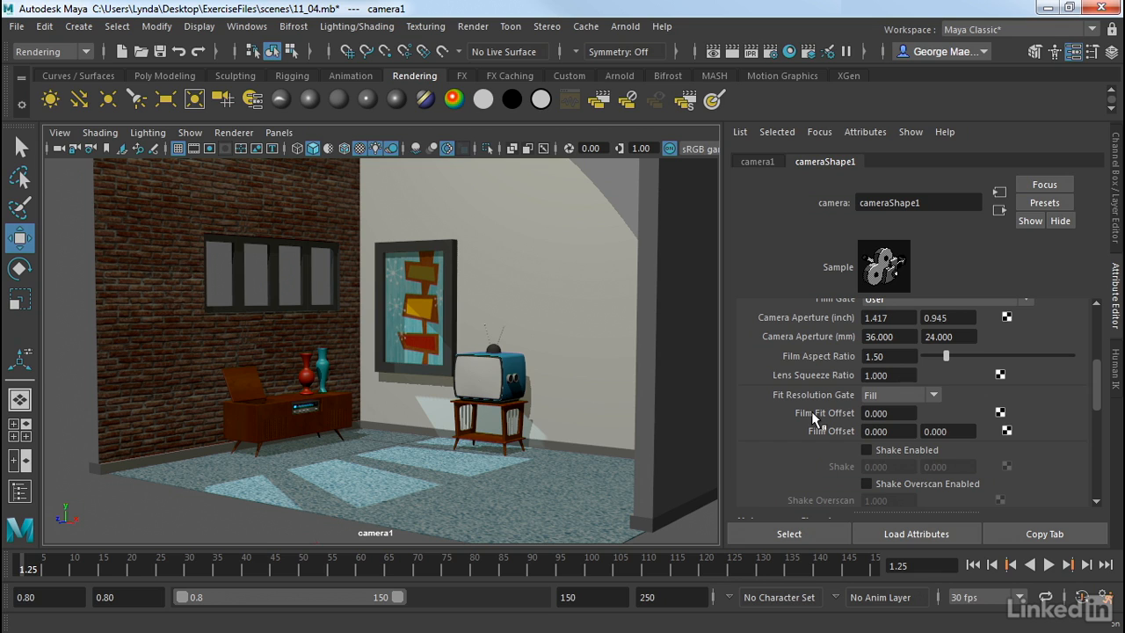
Step: Enable depth of field with f-stop 1.8, then orbit close around the record cabinet
scroll(down, 3)
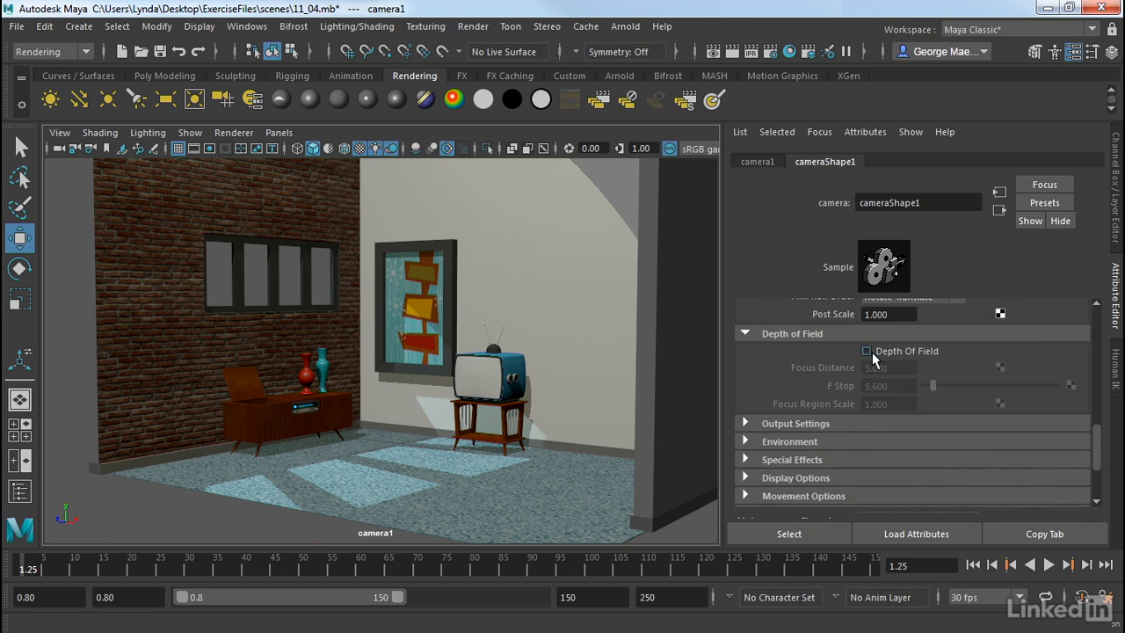
click(866, 350)
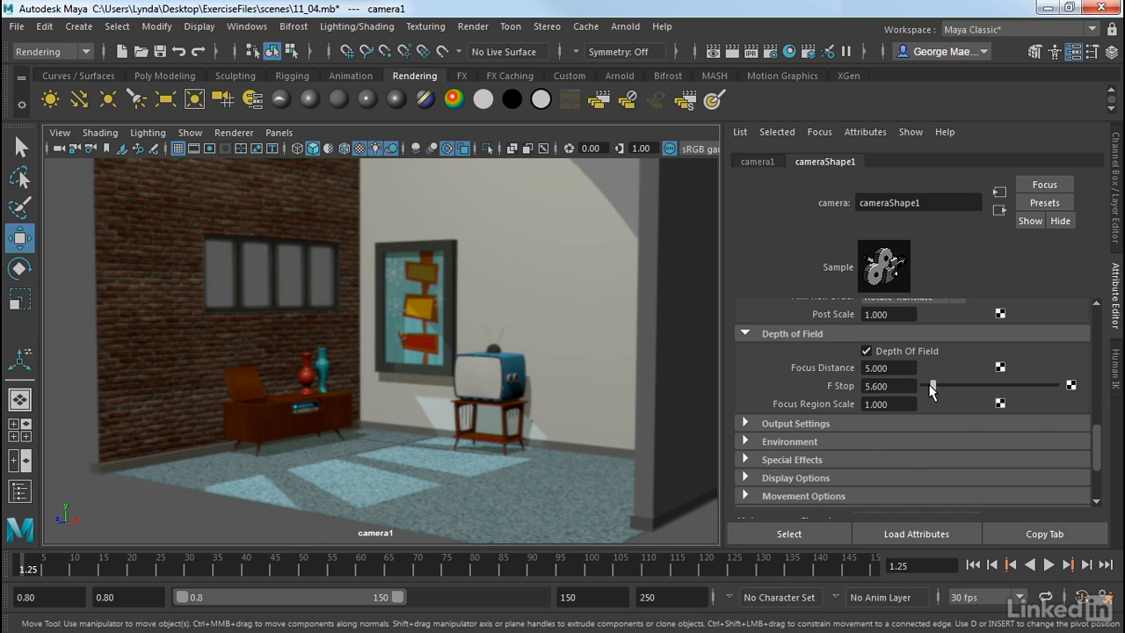
drag(932, 386, 929, 385)
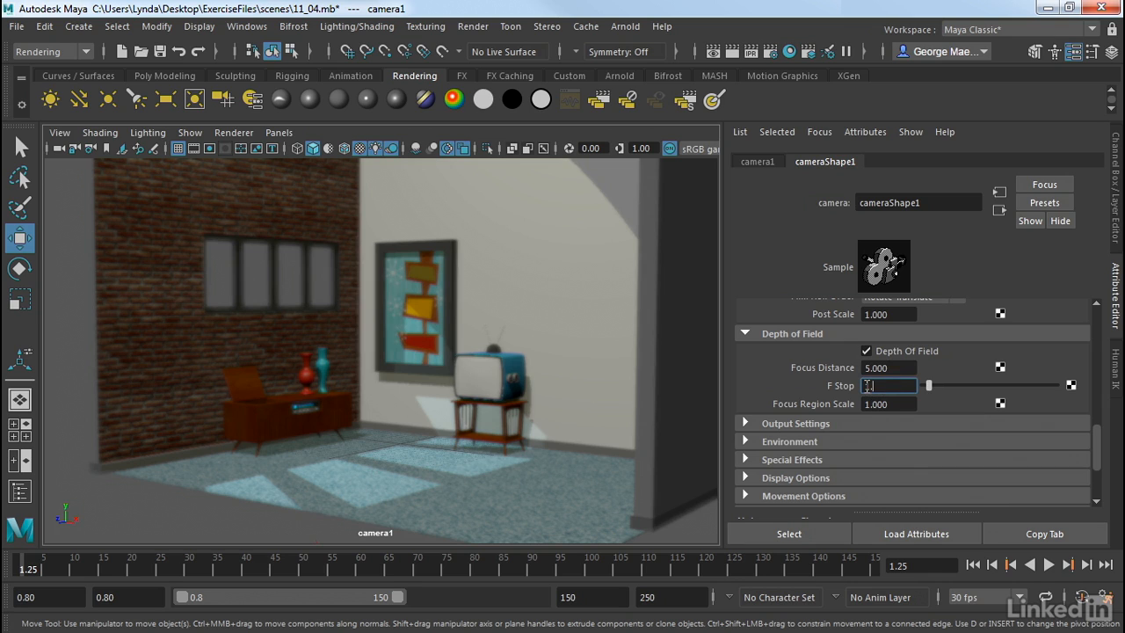
text(1.800)
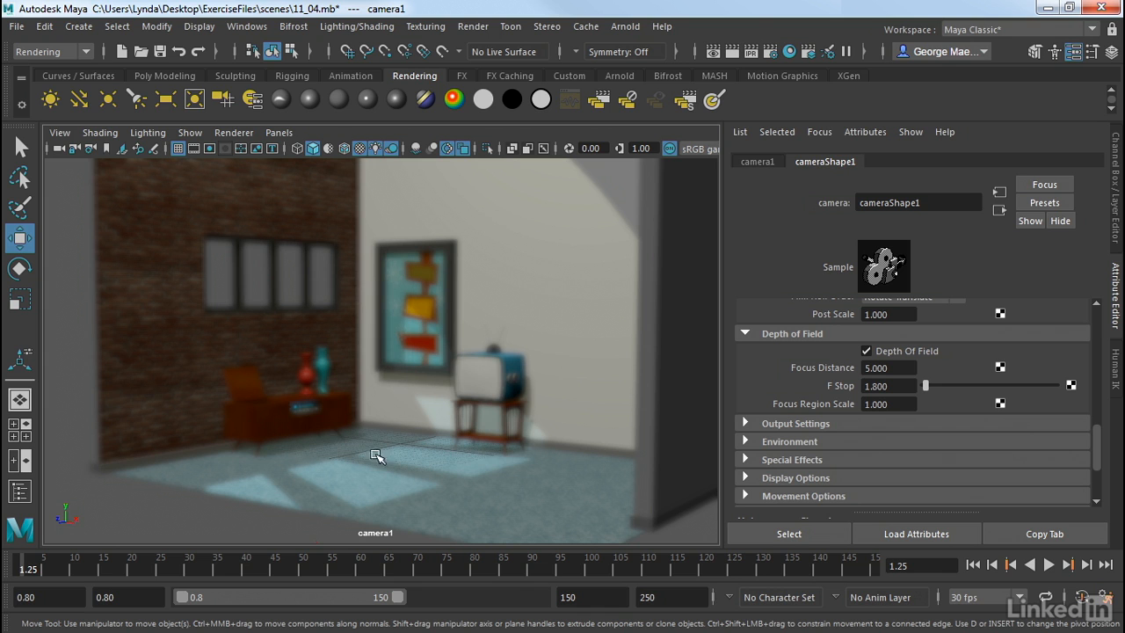
drag(378, 455, 474, 265)
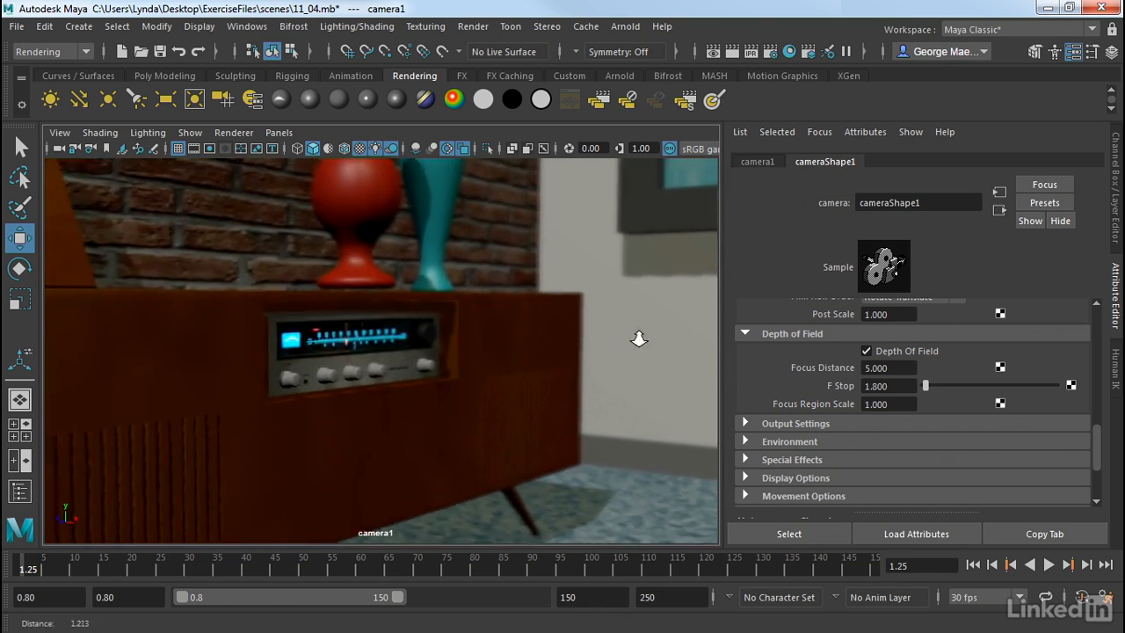
drag(638, 339, 427, 335)
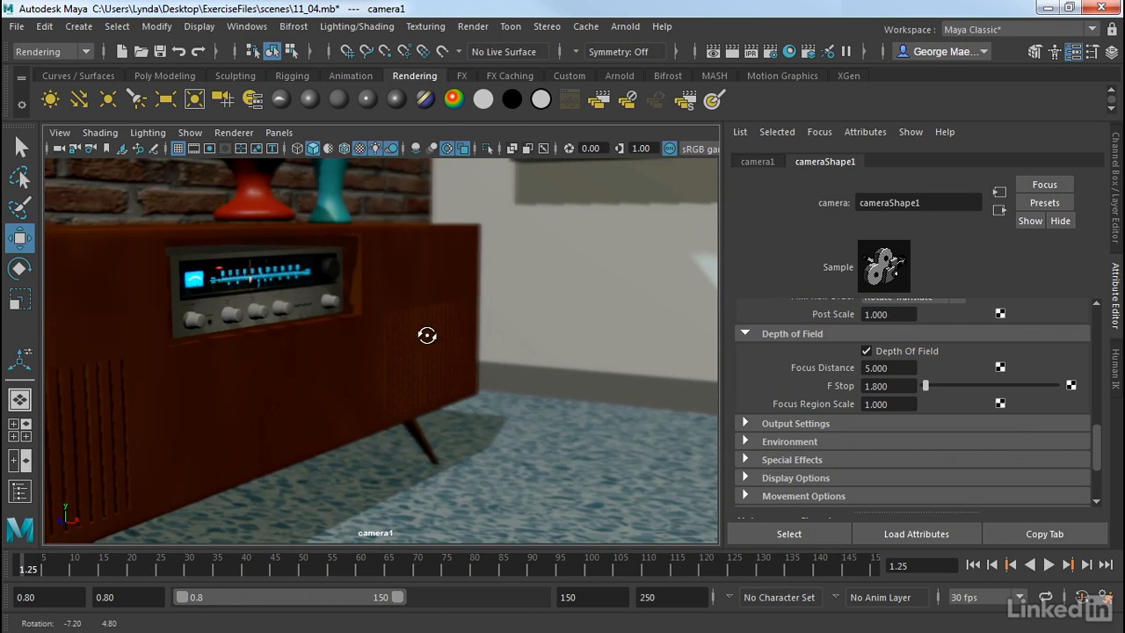
drag(426, 335, 442, 312)
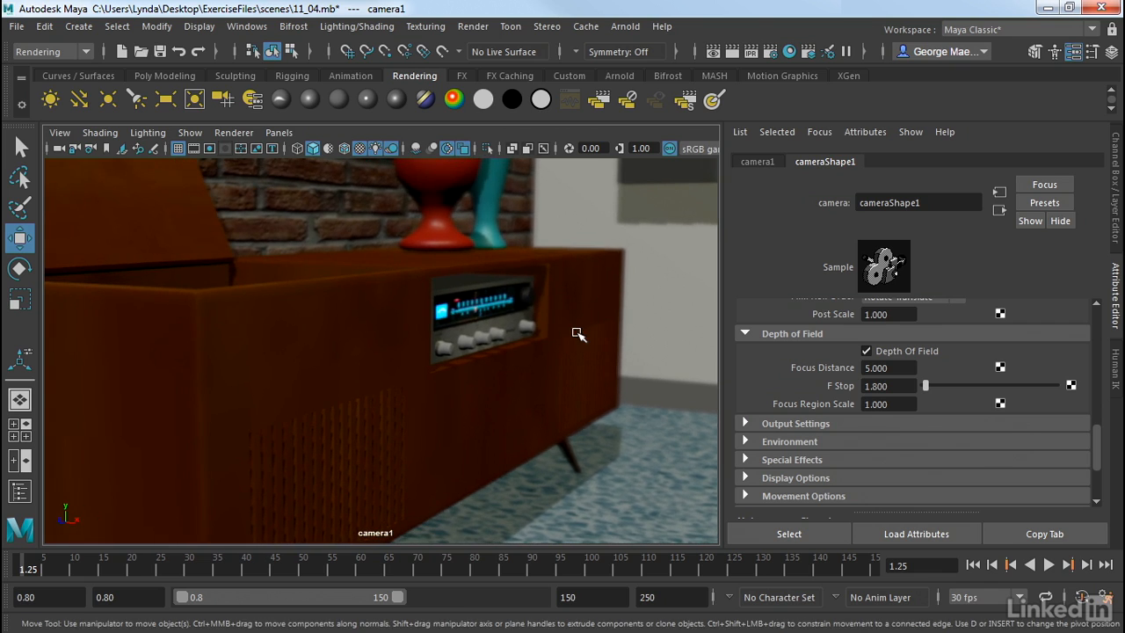
mouse_move(519, 332)
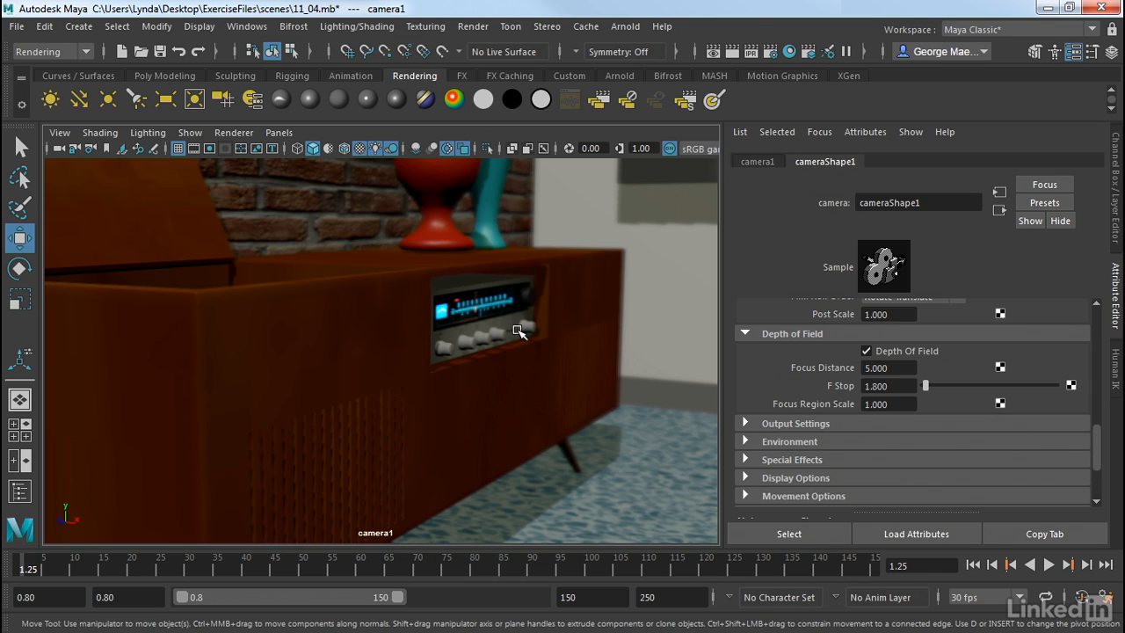
mouse_move(938, 354)
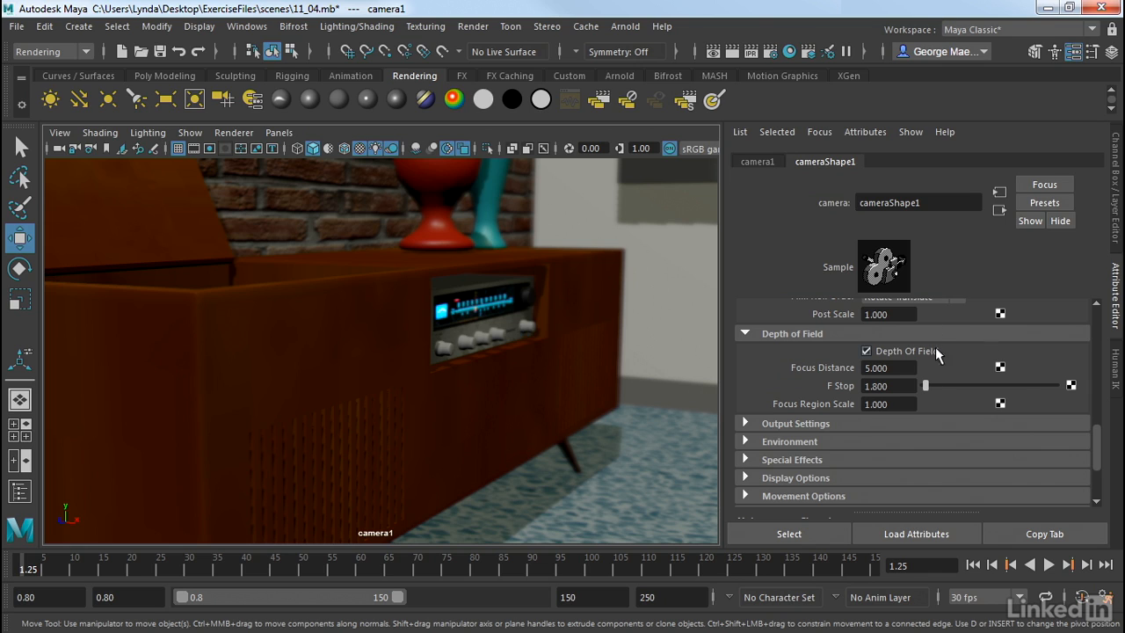
mouse_move(878, 350)
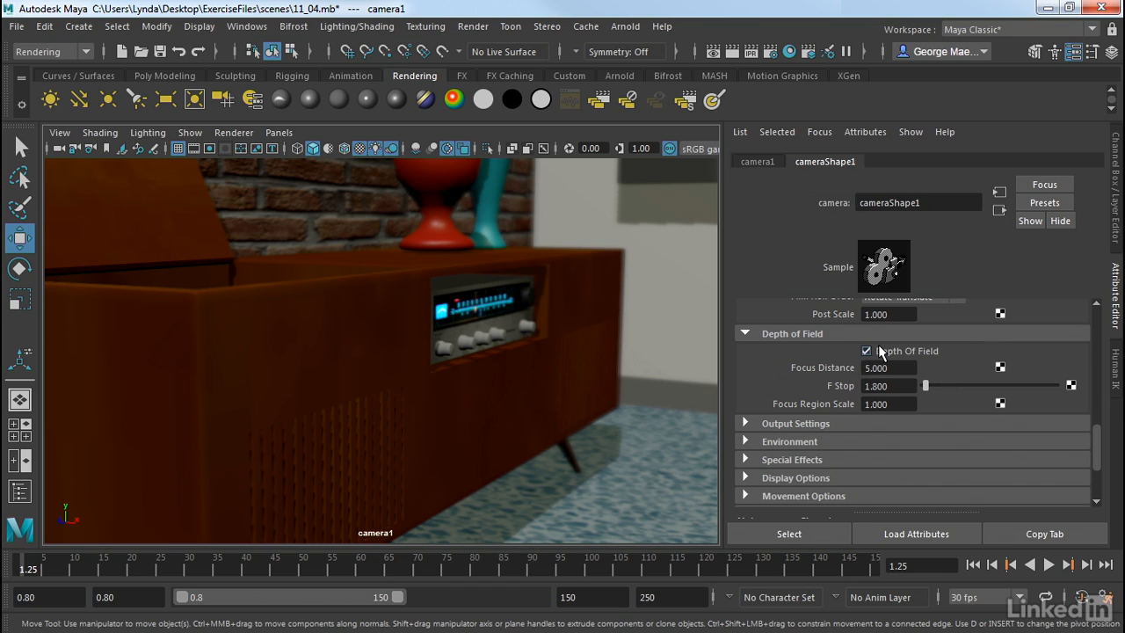
Step: Turn off camera1's depth of field, expand Environment, and dolly back to frame the whole room
click(865, 351)
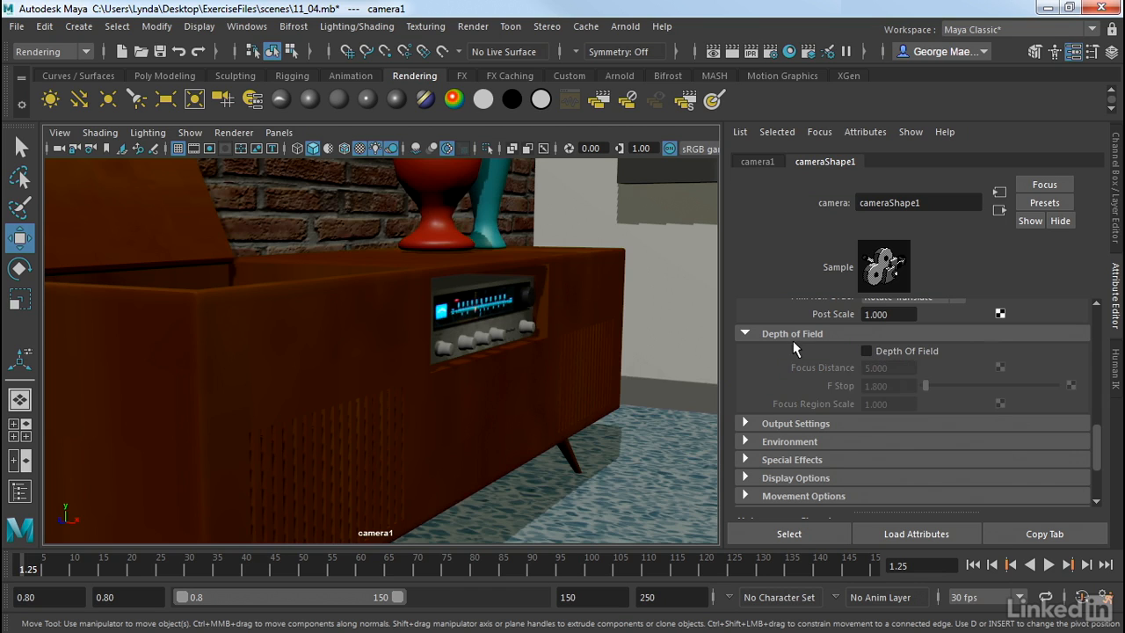
click(746, 333)
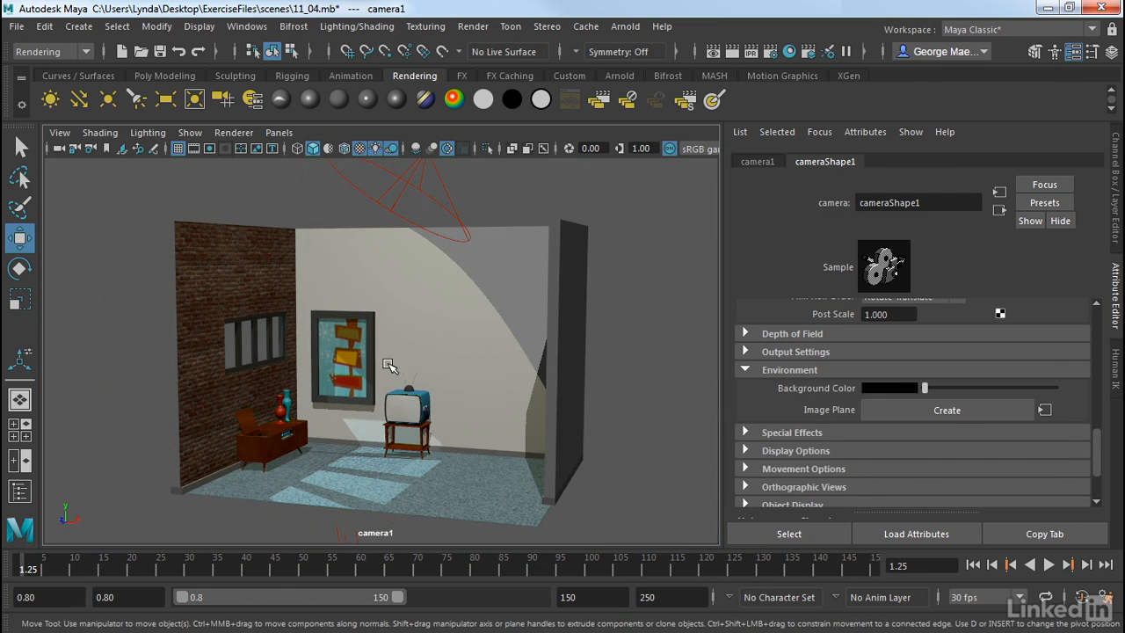
drag(389, 366, 487, 310)
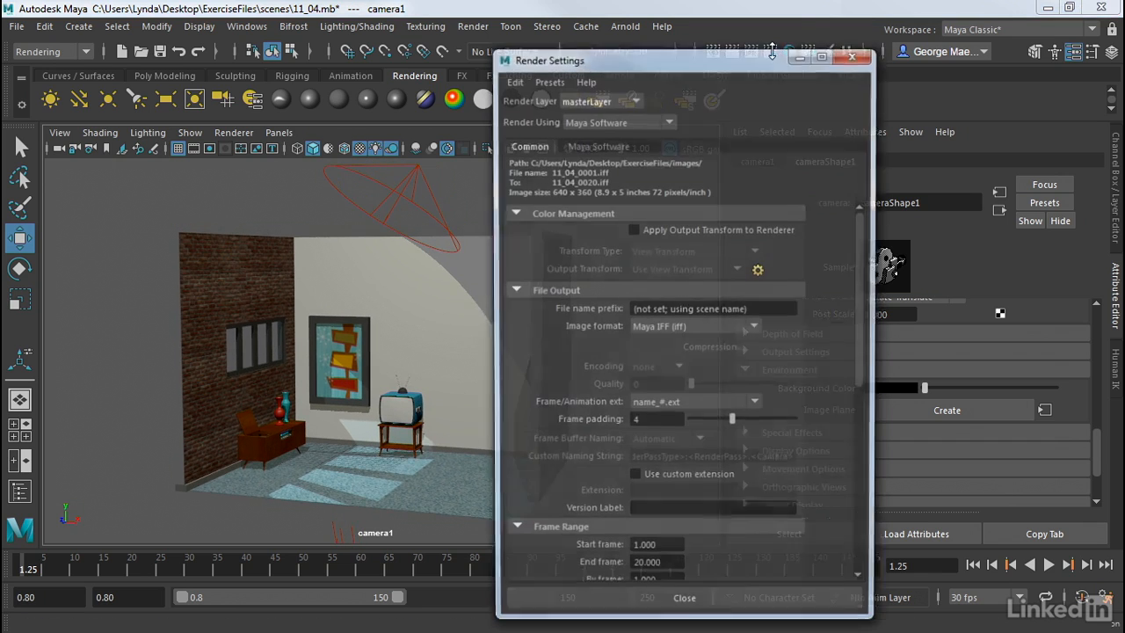
Step: Set Render Using to Maya Hardware 2.0 and close Render Settings
click(615, 121)
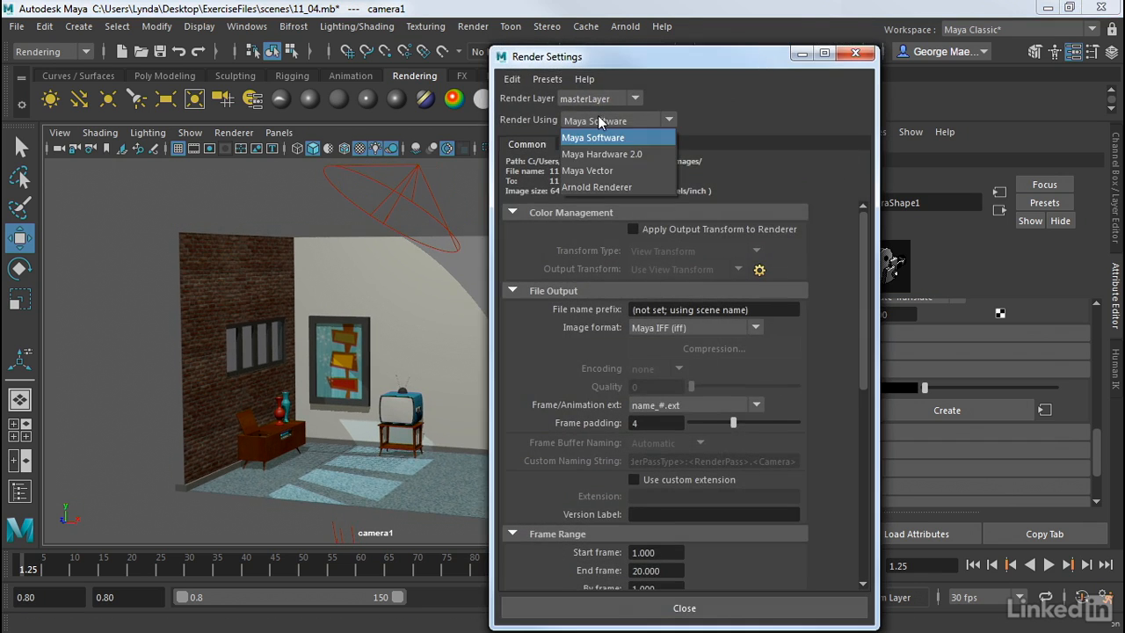
mouse_move(602, 154)
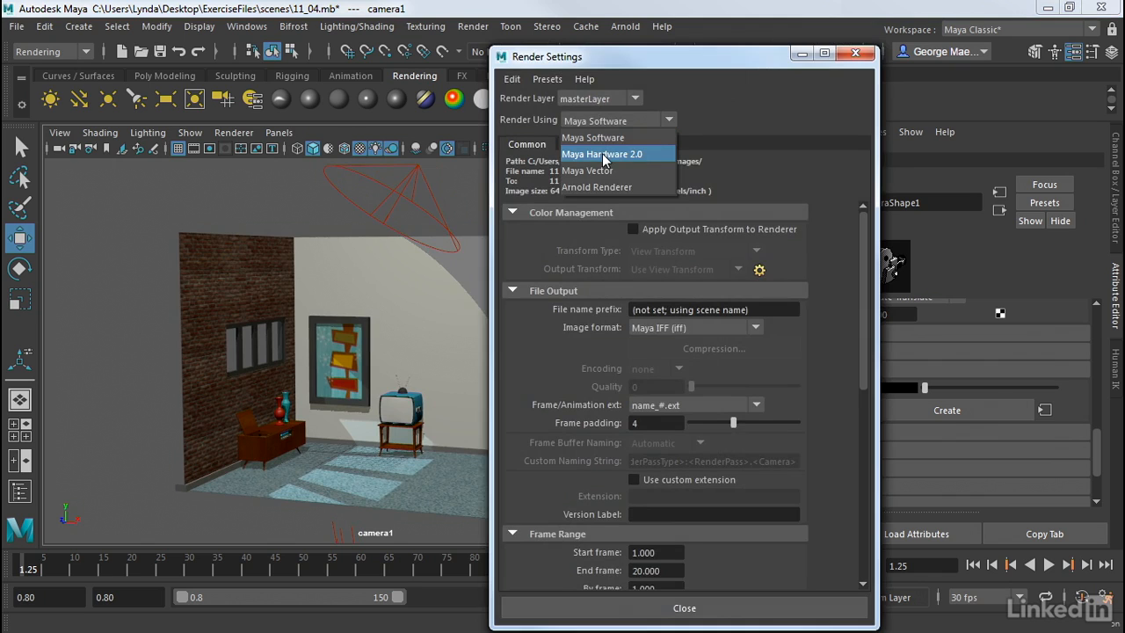
click(602, 153)
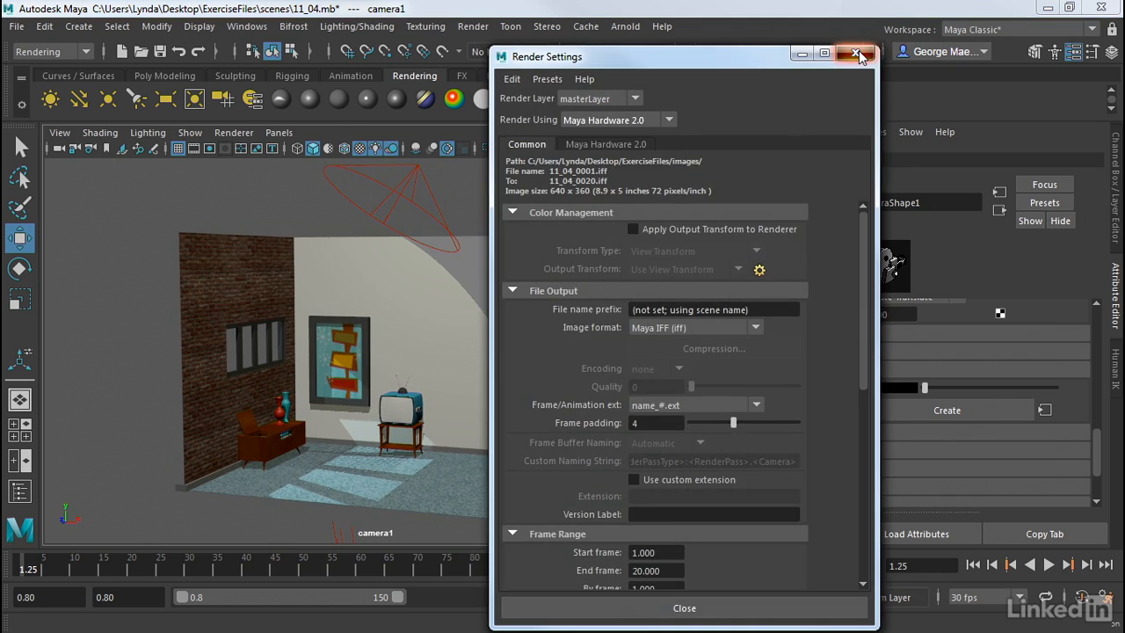
click(857, 55)
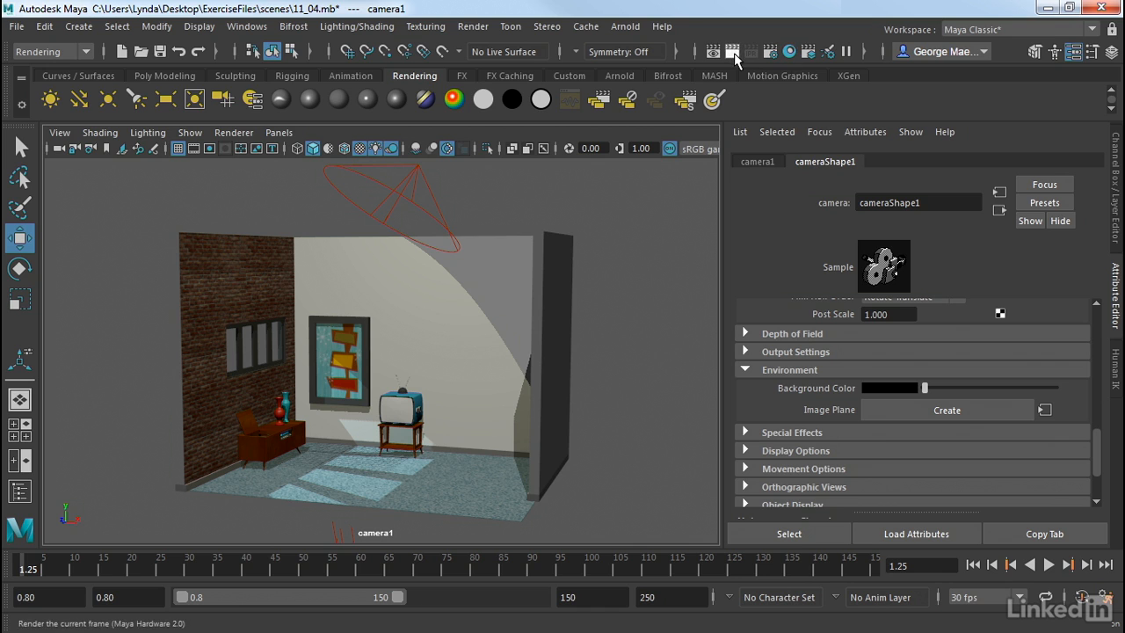
click(714, 51)
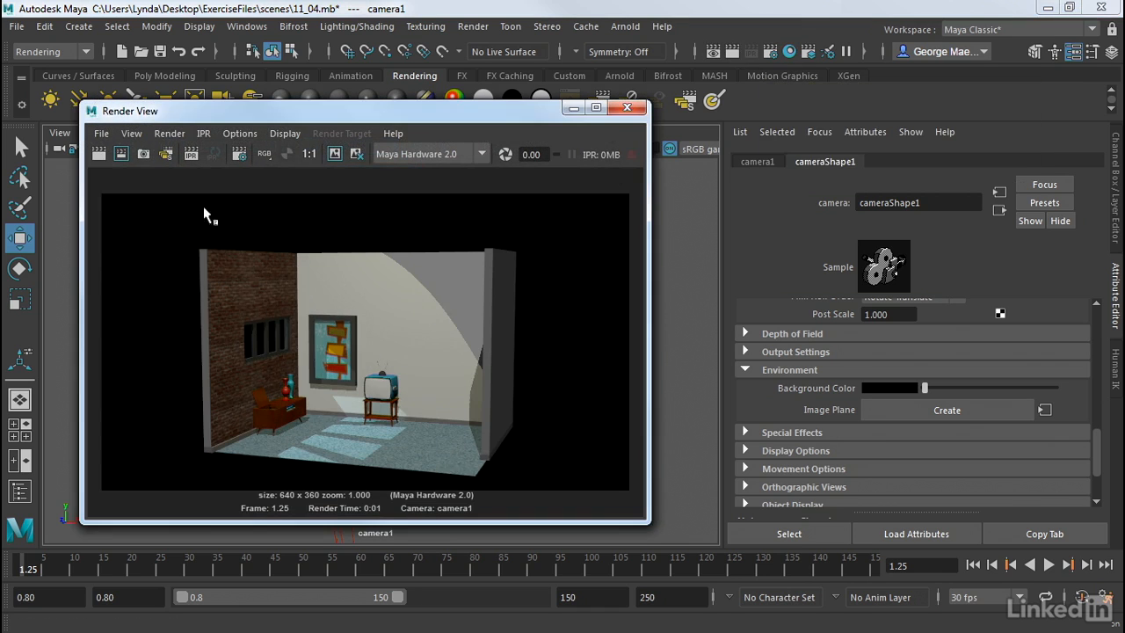
mouse_move(172, 284)
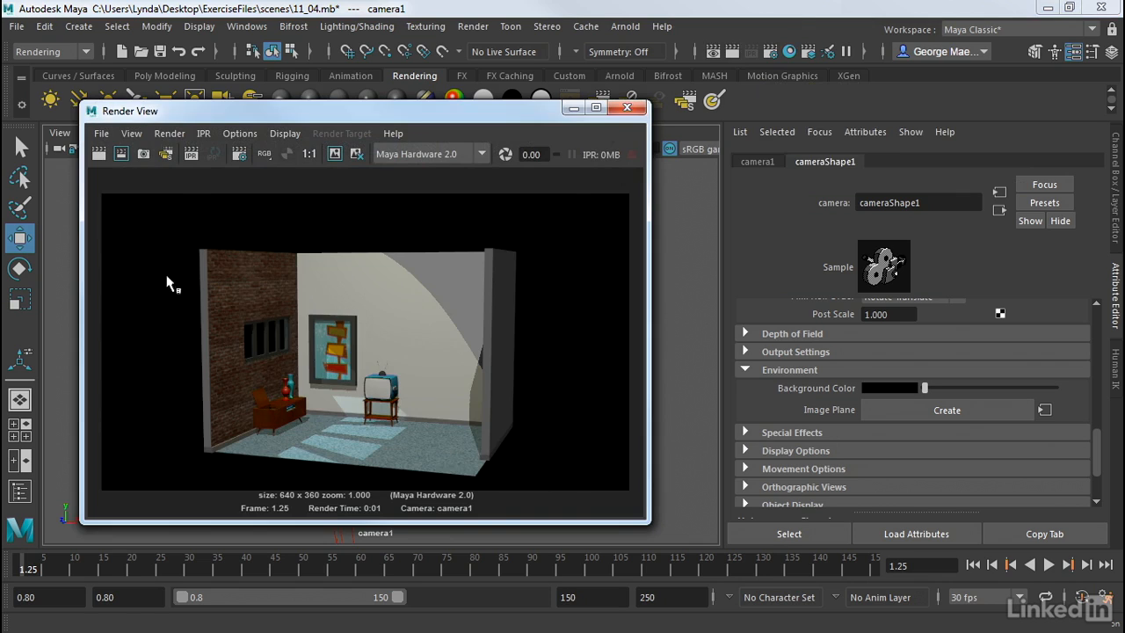
mouse_move(875, 396)
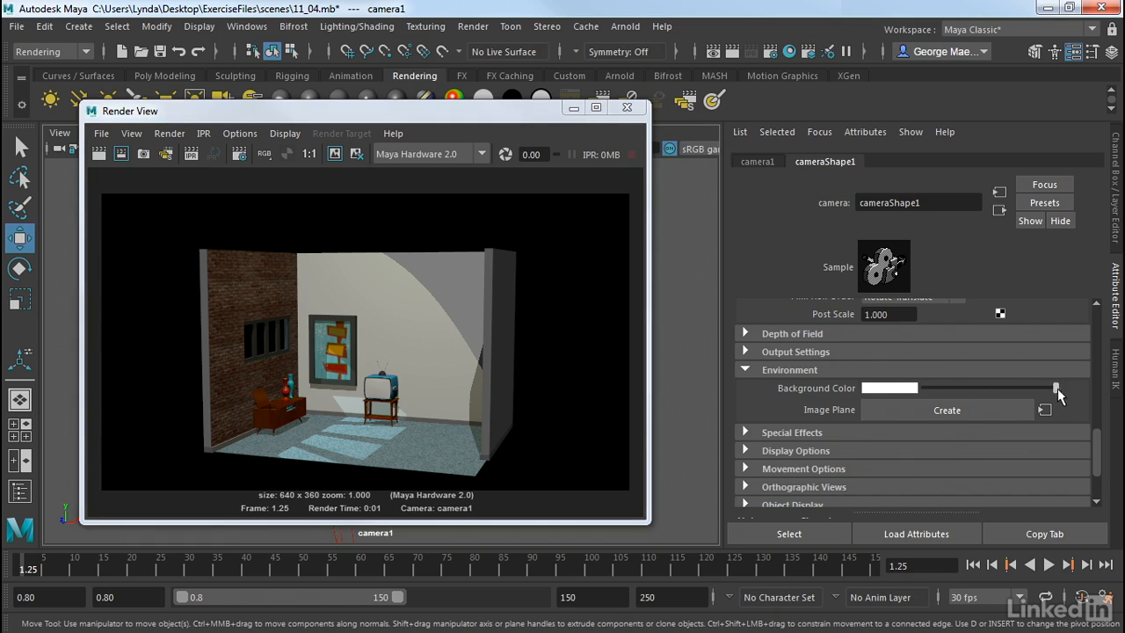
click(99, 154)
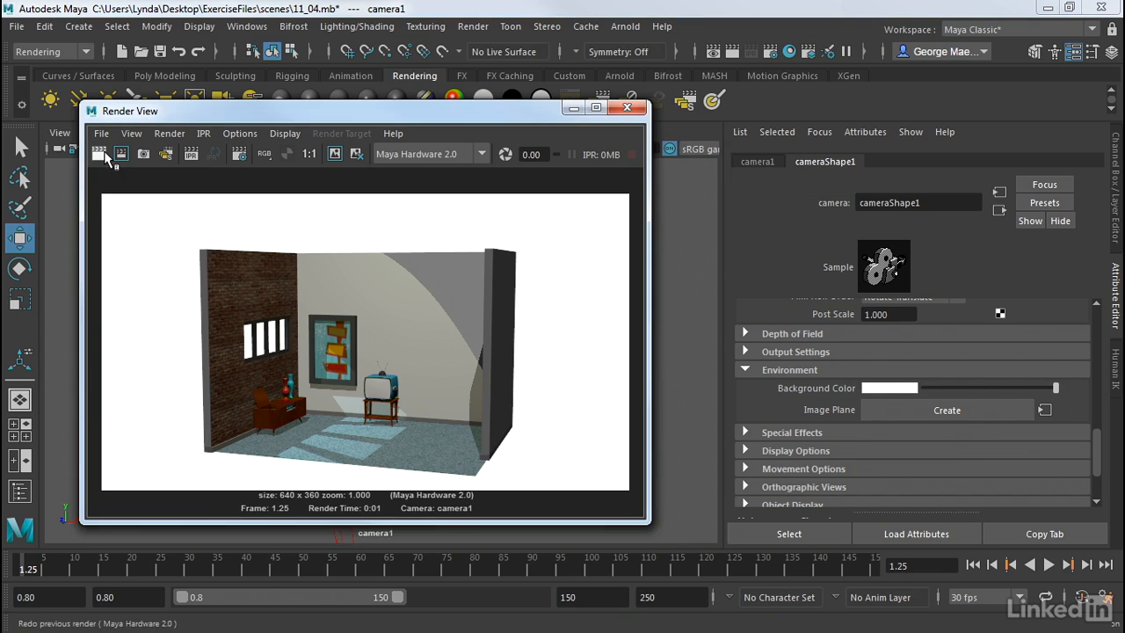
mouse_move(709, 364)
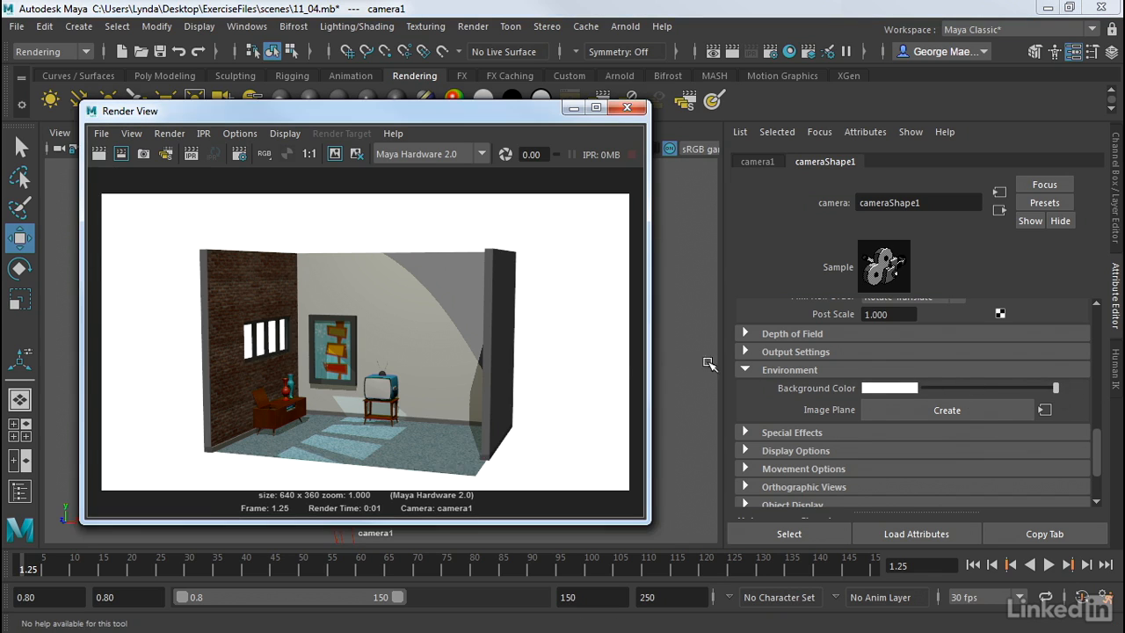
click(889, 388)
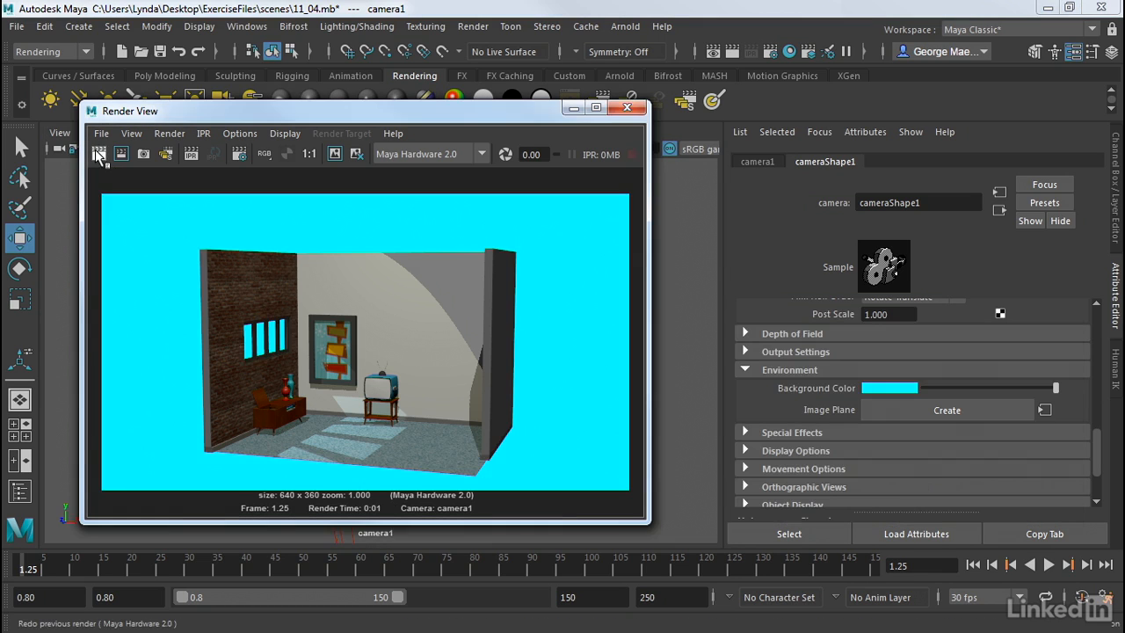
mouse_move(1053, 393)
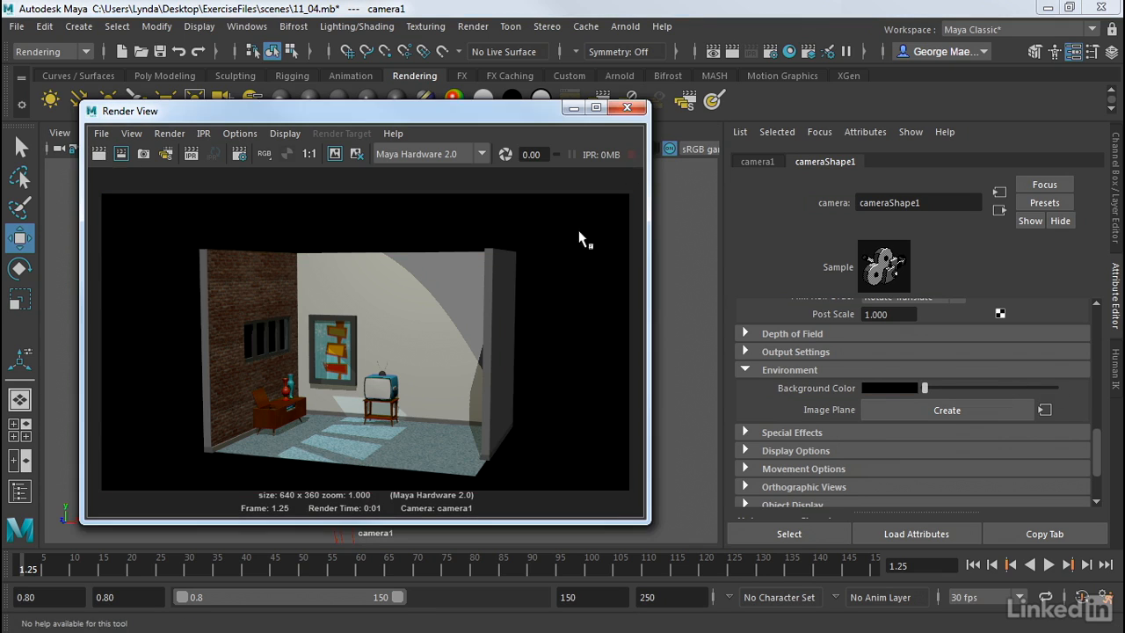
mouse_move(544, 306)
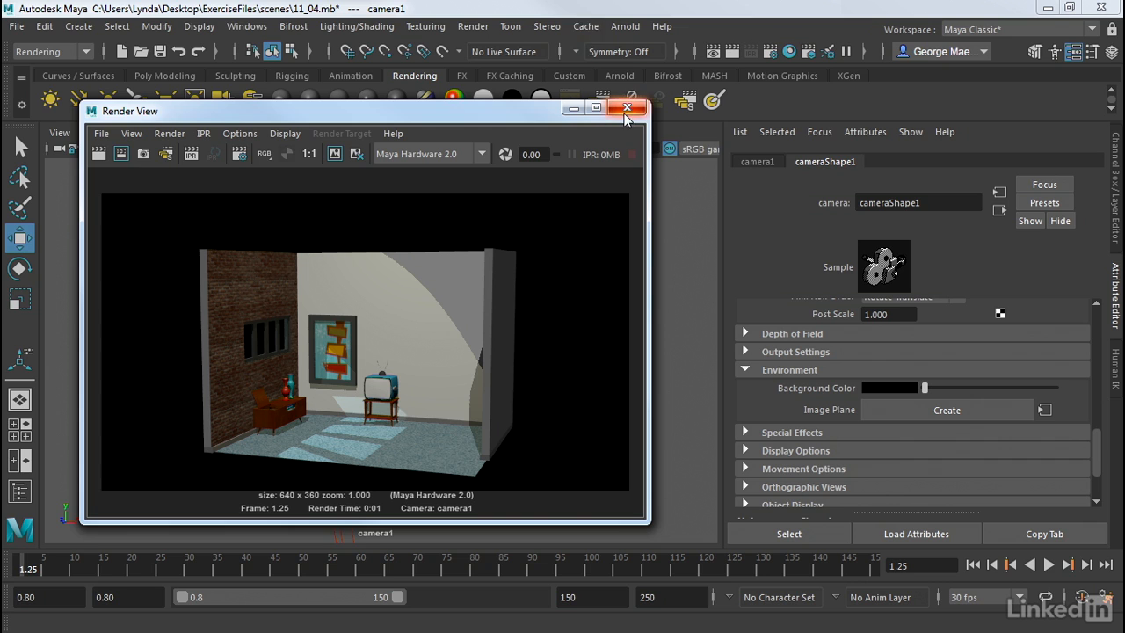
click(627, 107)
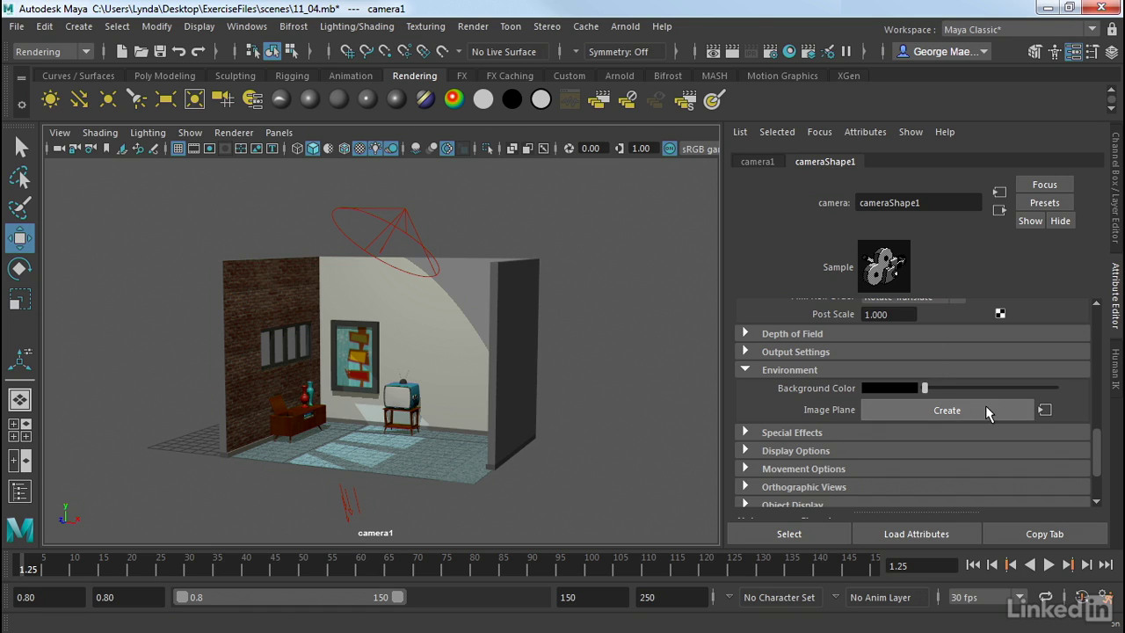
Step: Create an image plane on camera1 and load Clouds.jpg as its image
click(947, 410)
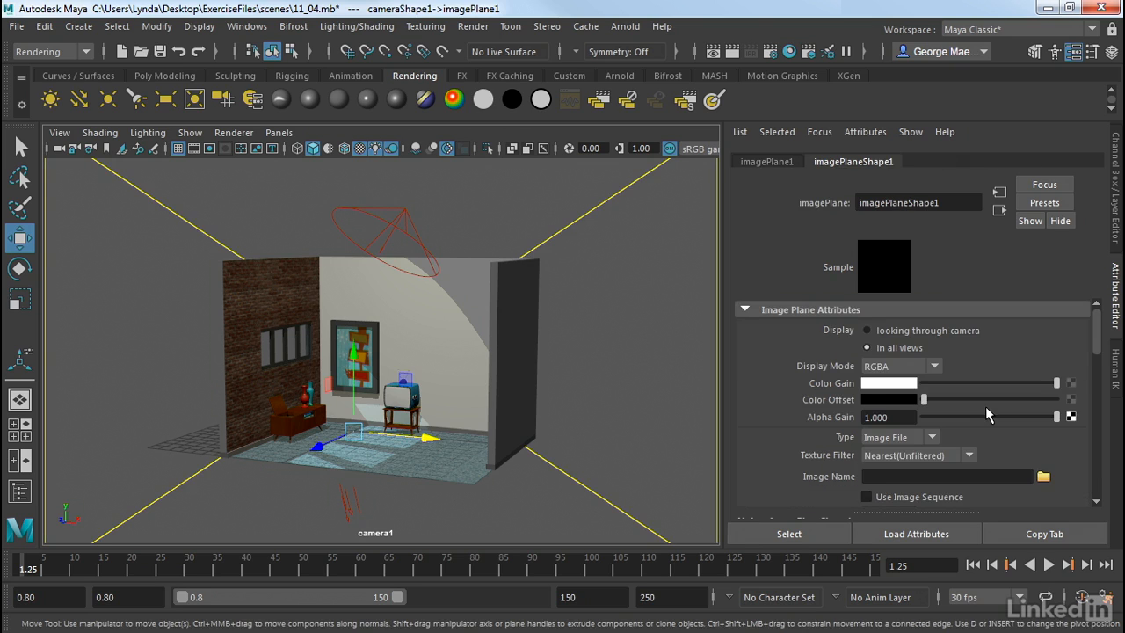
mouse_move(363, 233)
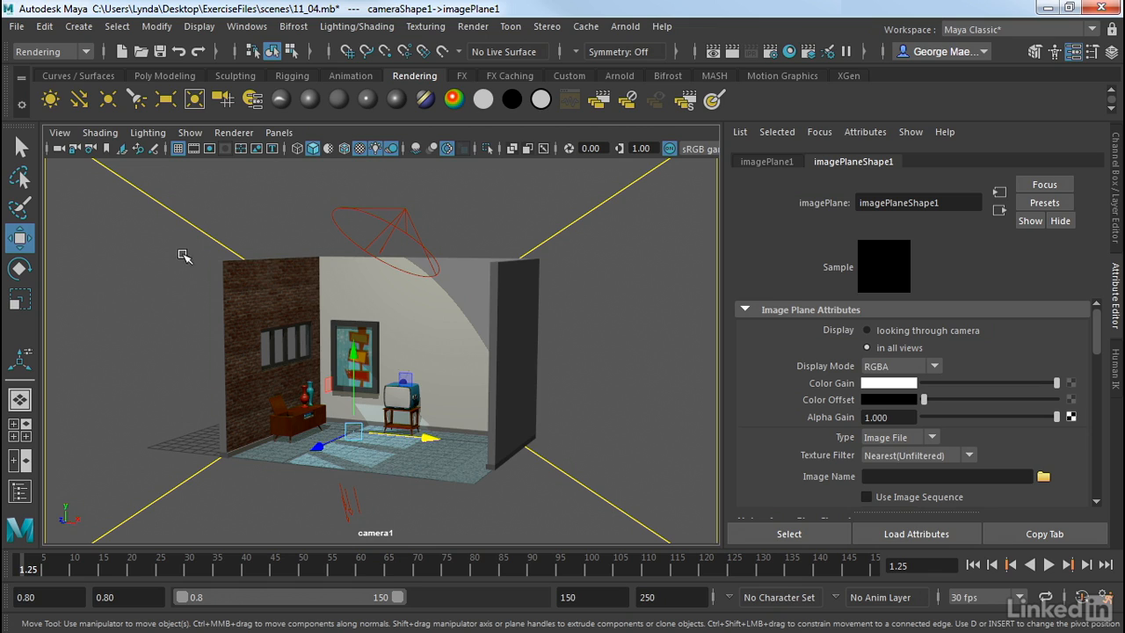
mouse_move(680, 416)
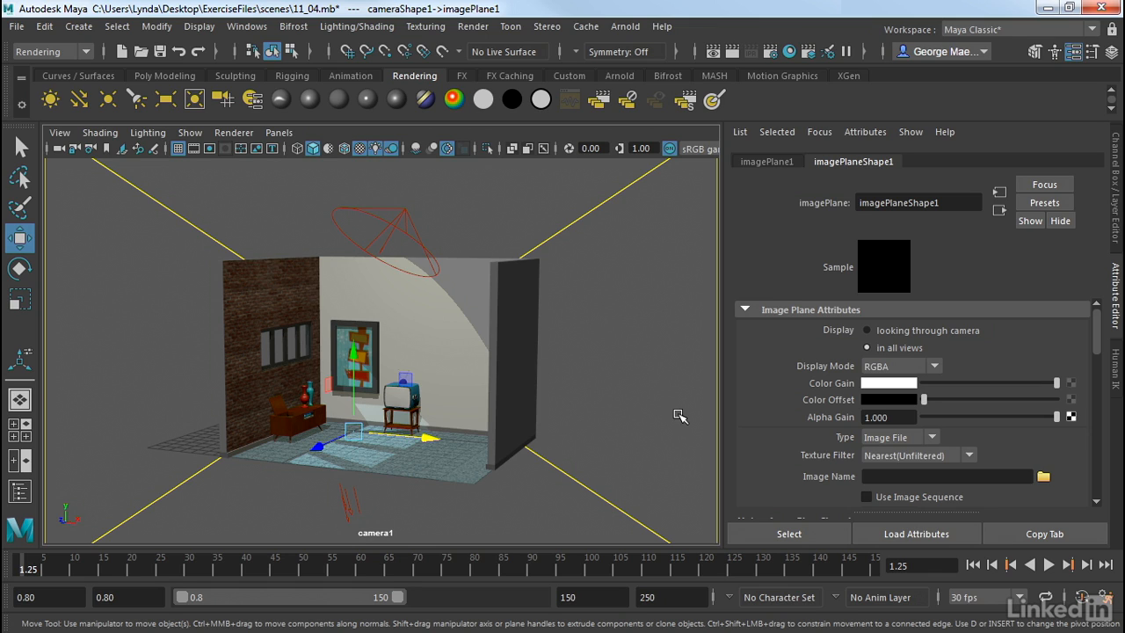
mouse_move(1040, 501)
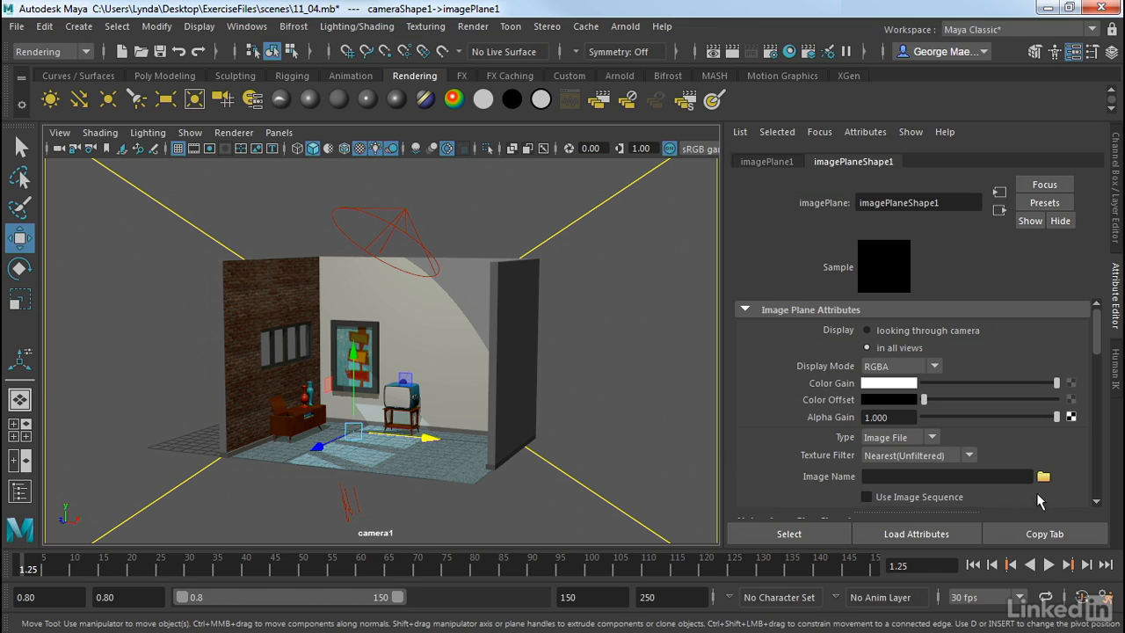
mouse_move(1045, 476)
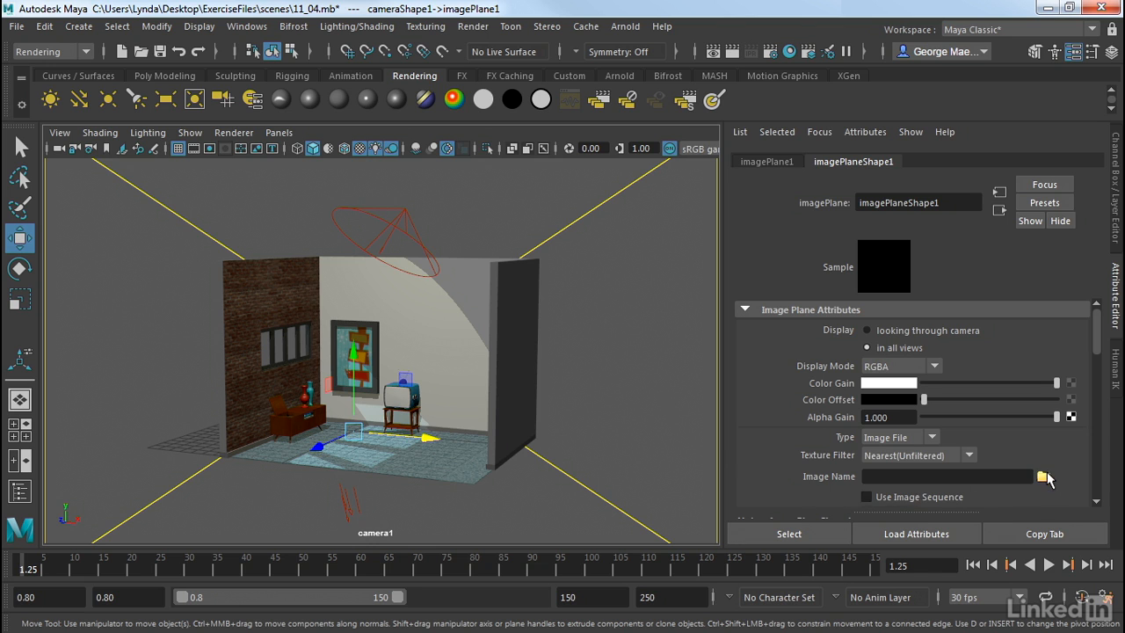
click(1045, 475)
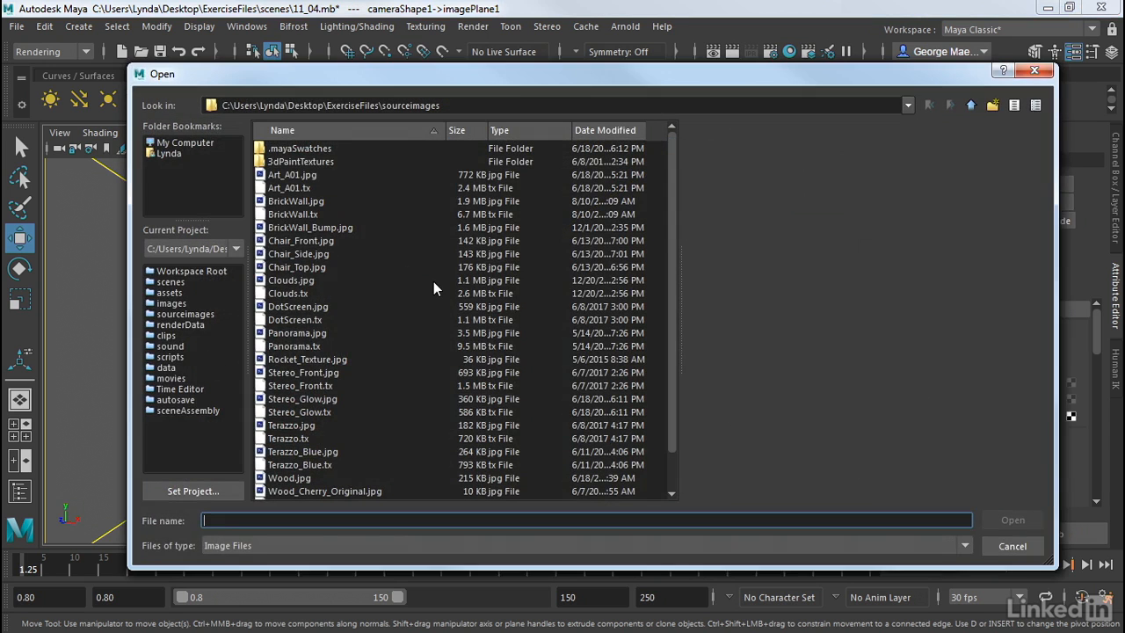
click(291, 279)
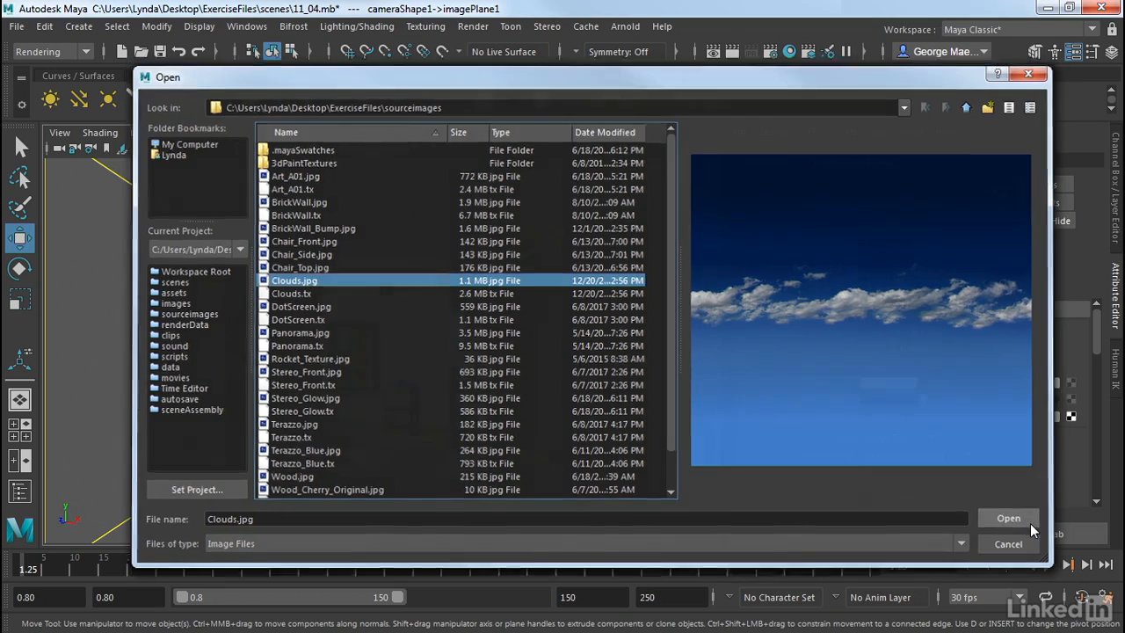
click(1007, 518)
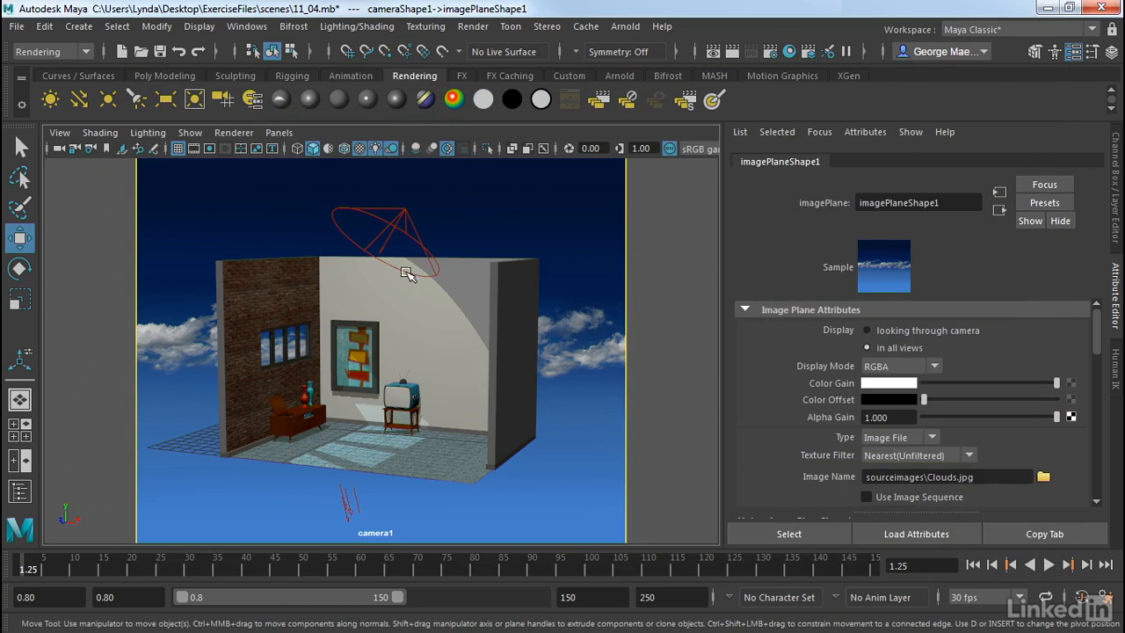
mouse_move(396, 290)
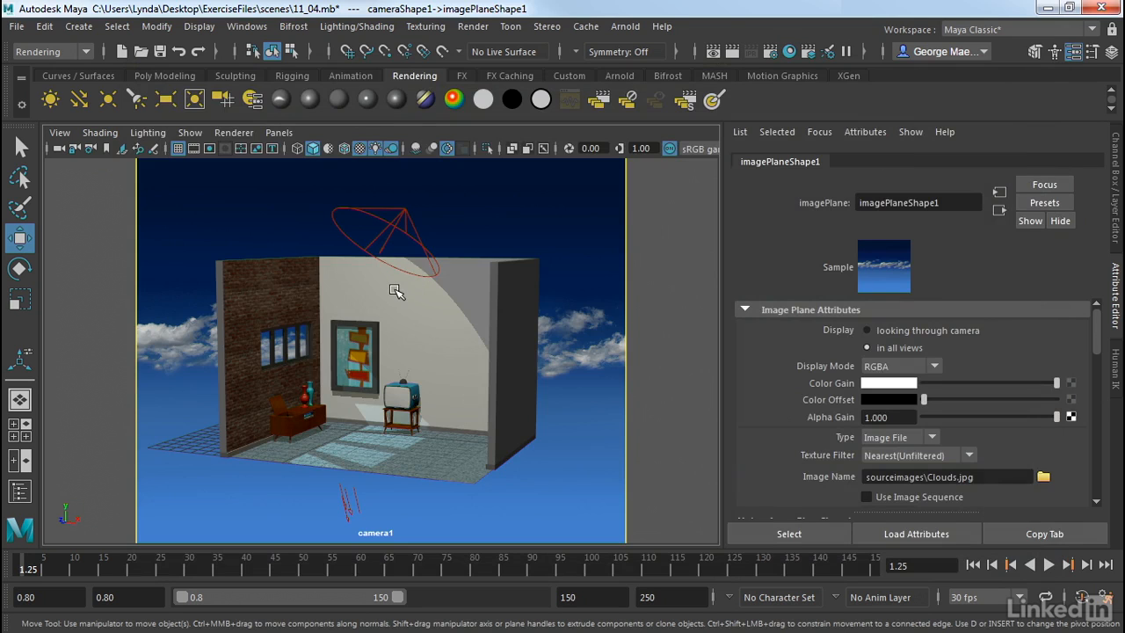
Step: Tumble camera1 around the room to confirm the Clouds.jpg backdrop stays behind it
drag(397, 291, 392, 305)
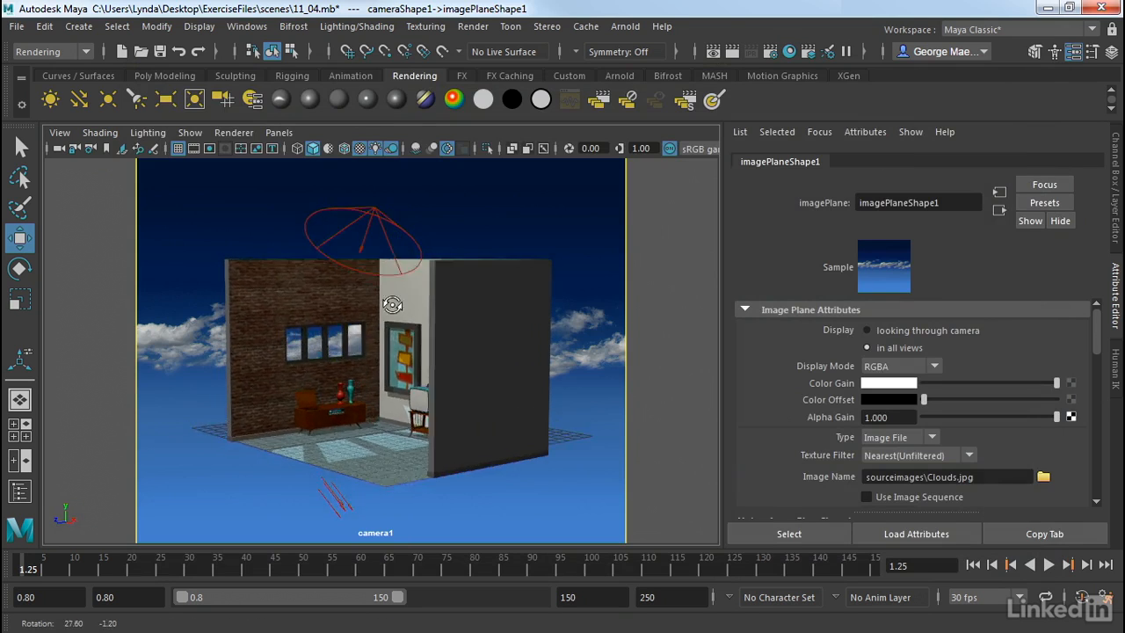
drag(392, 305, 446, 300)
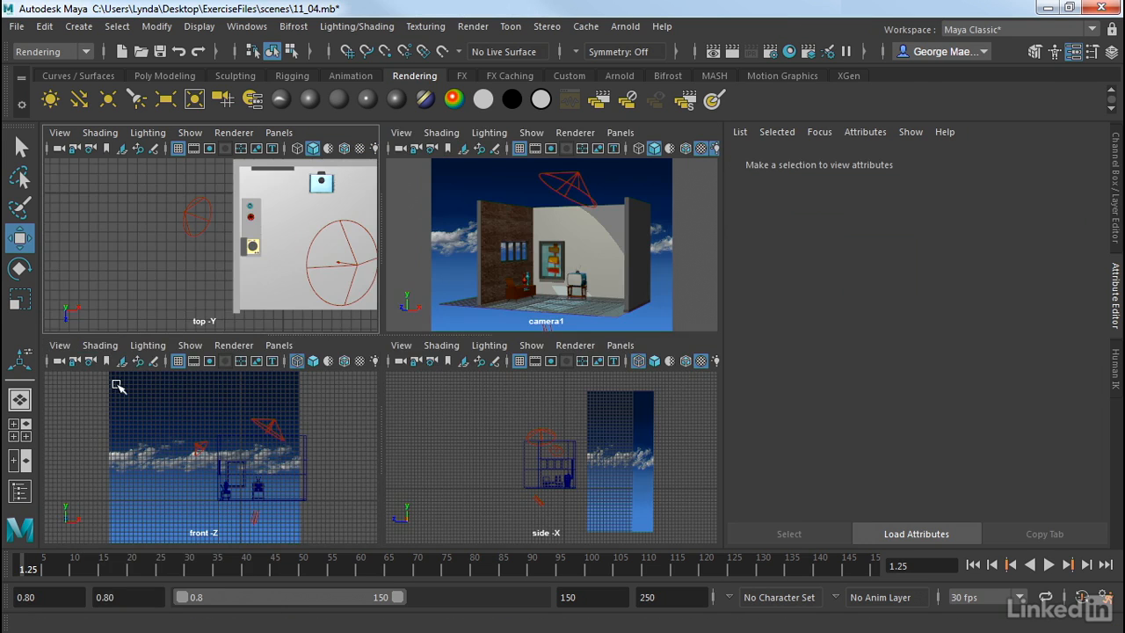
Step: Turn on hardware texturing in the front view with key 6
key(6)
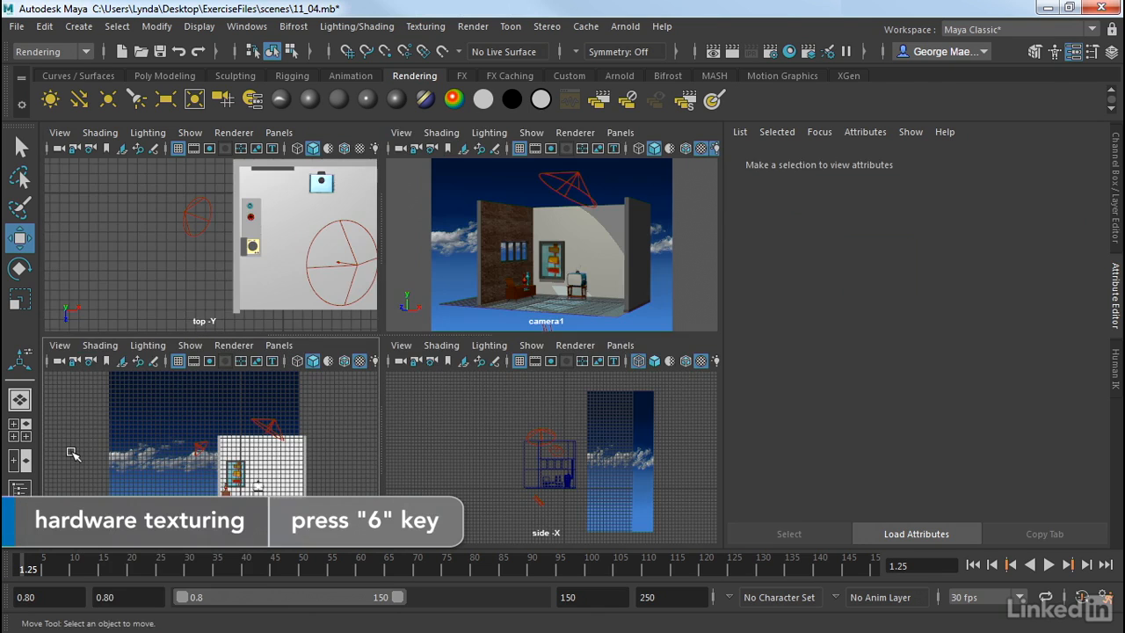